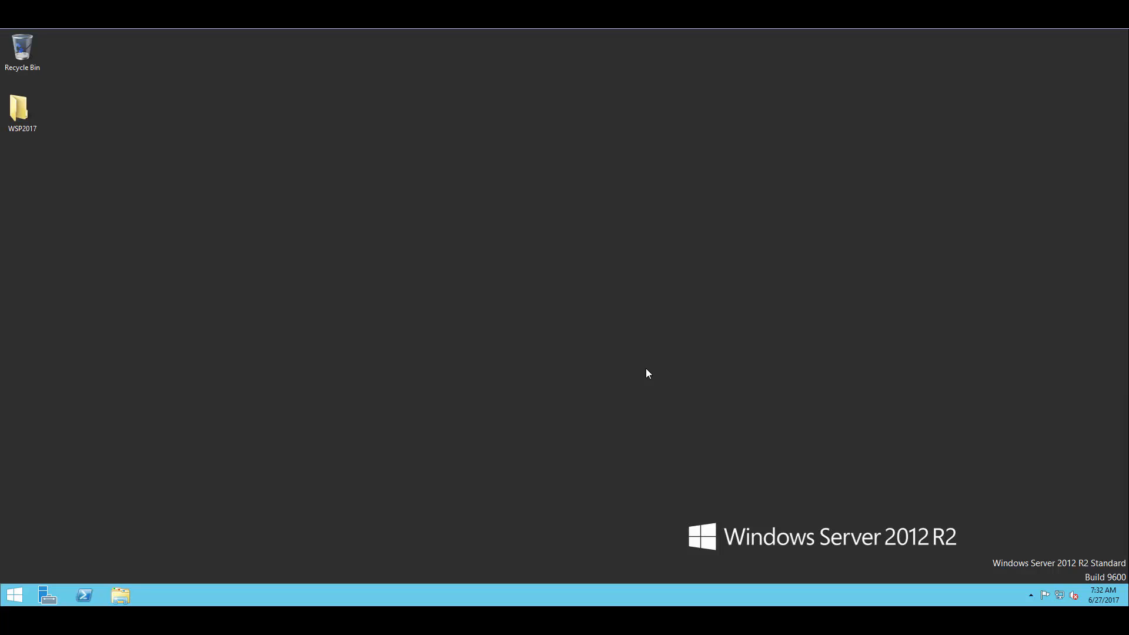
mouse_move(419, 314)
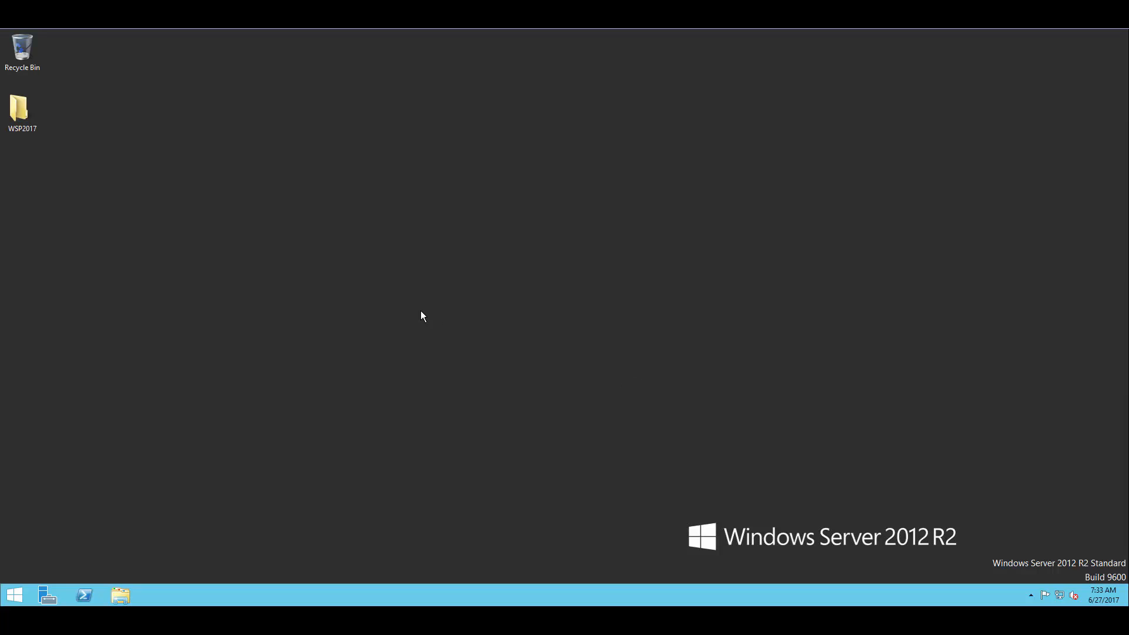
Open the WSP2017 desktop folder and pick out the Setup application.
click(23, 107)
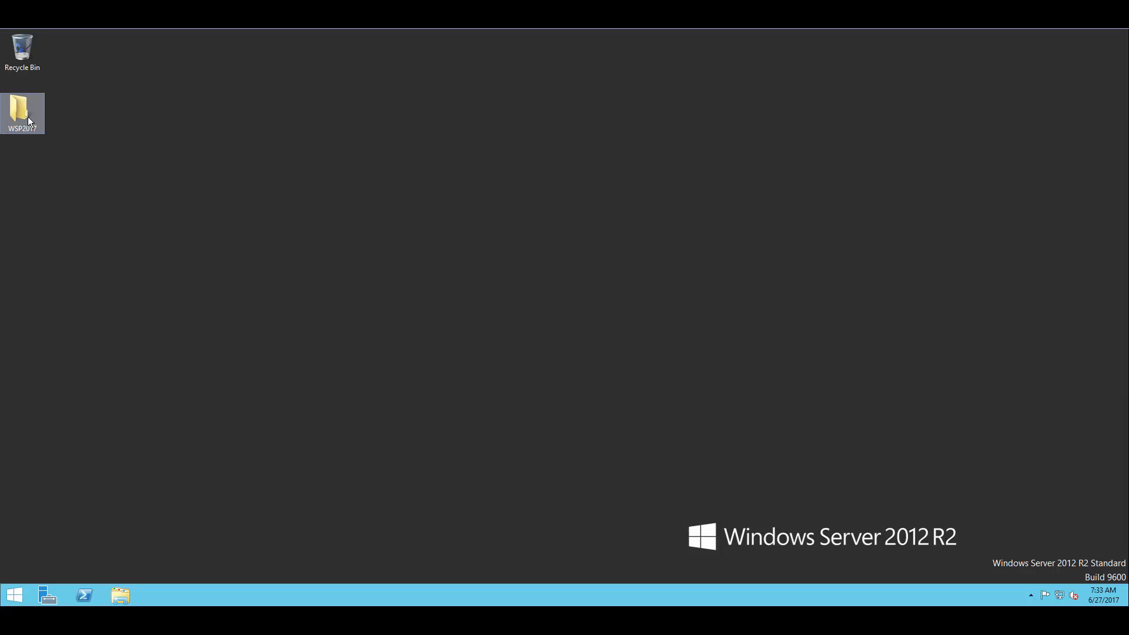
double_click(23, 108)
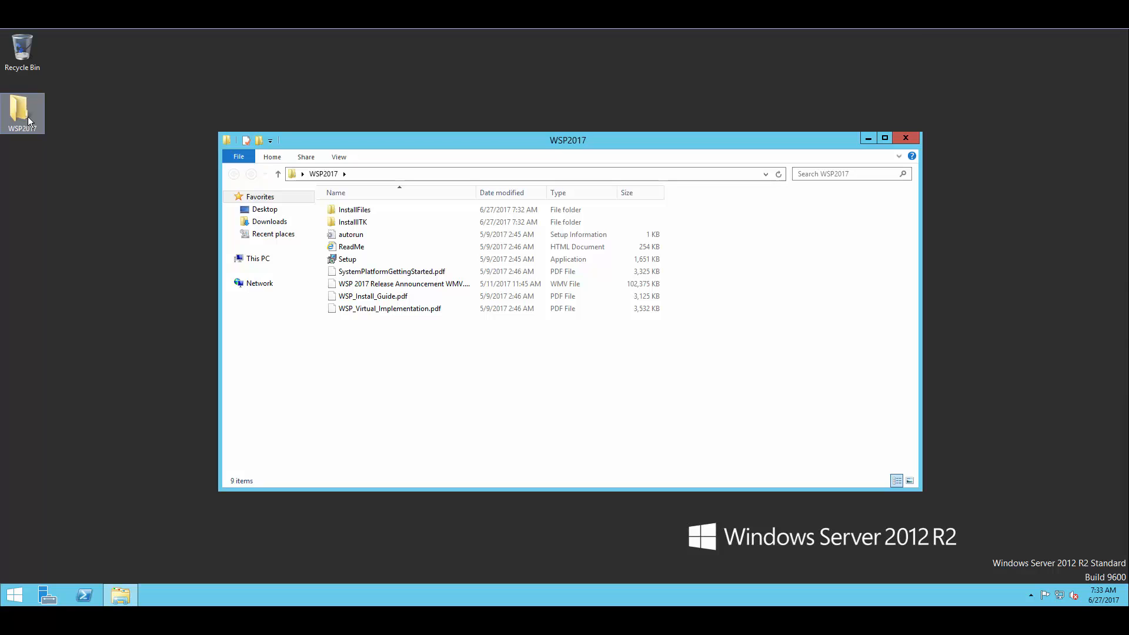
mouse_move(256, 268)
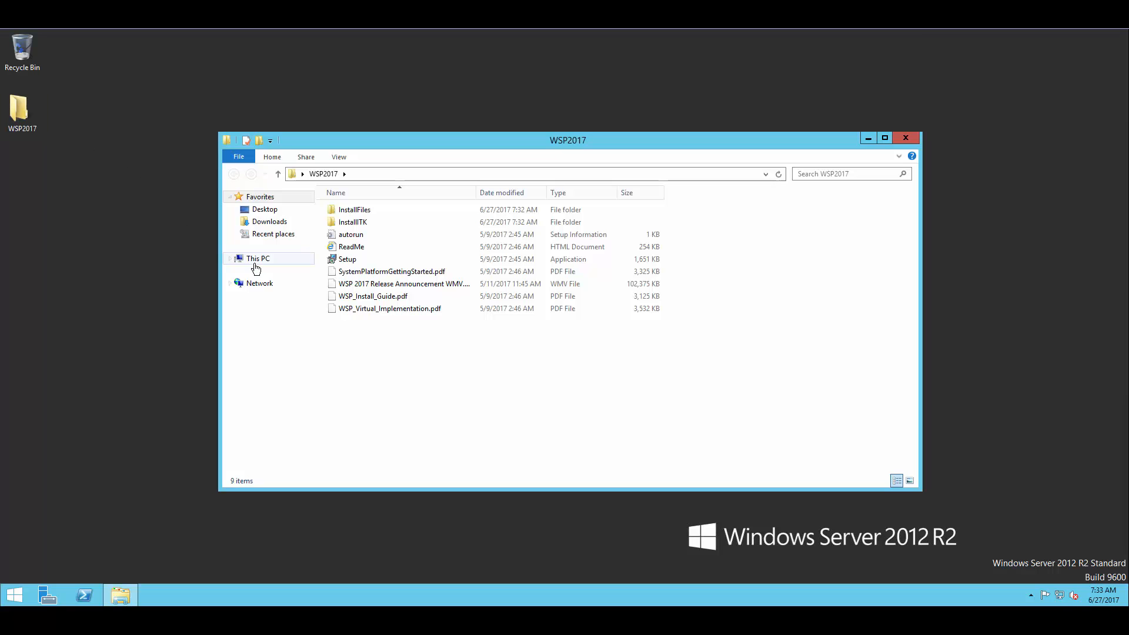
click(347, 258)
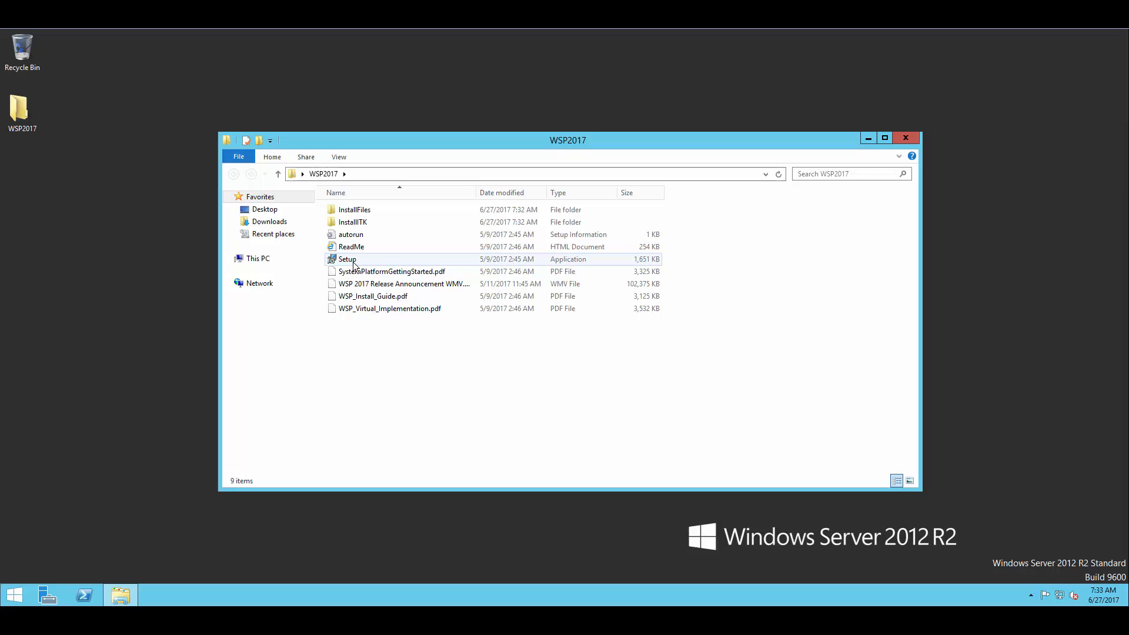
mouse_move(354, 266)
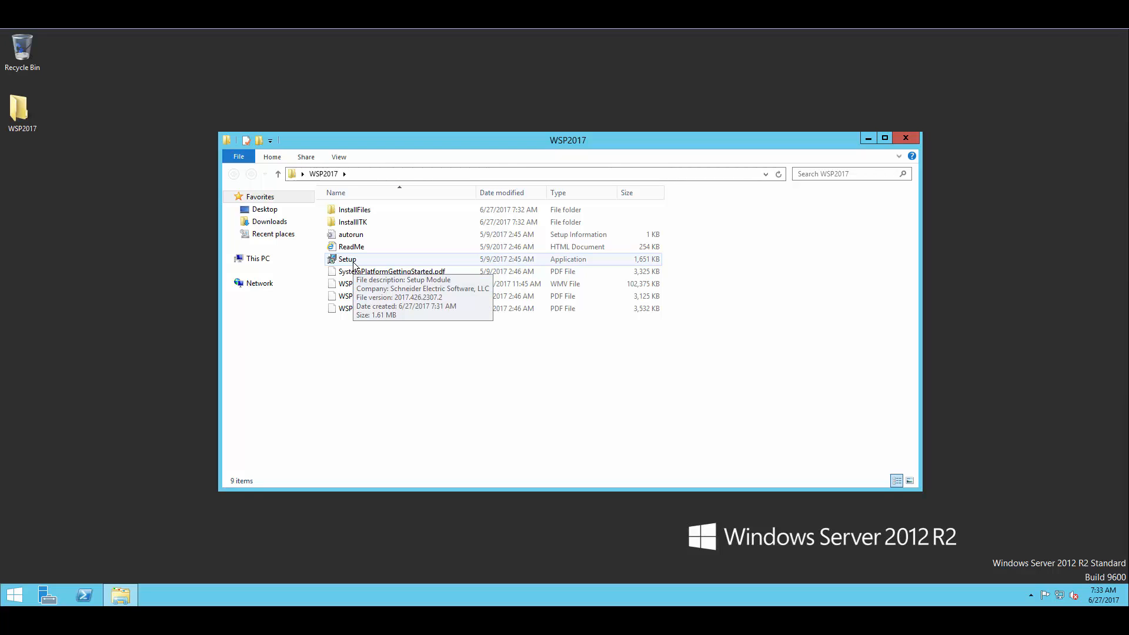
mouse_move(367, 259)
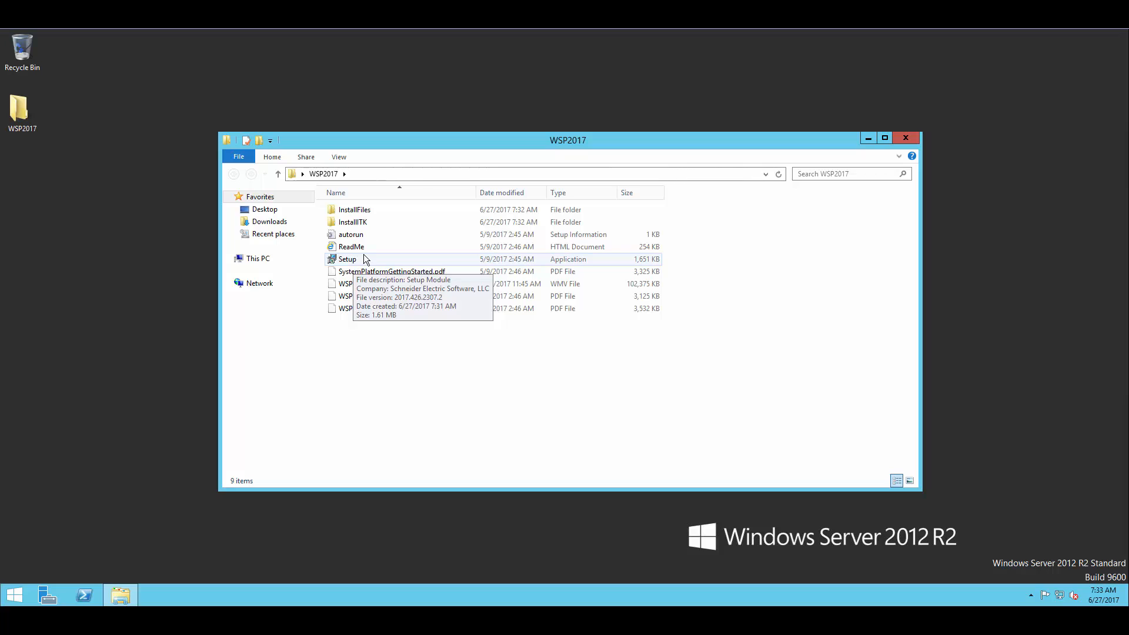
mouse_move(371, 252)
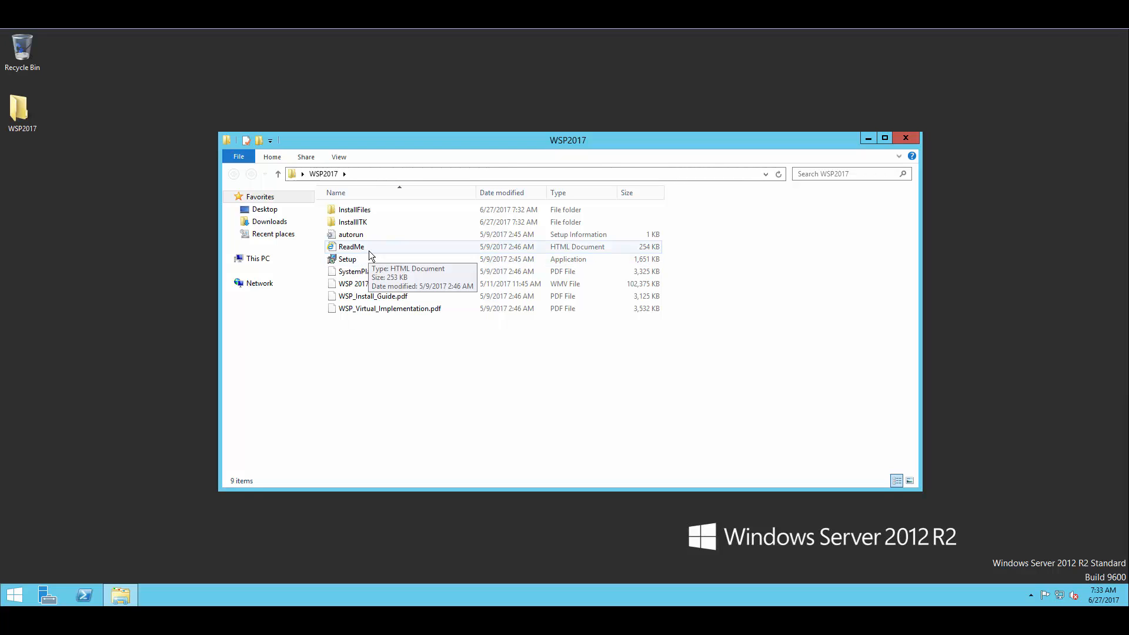
mouse_move(369, 259)
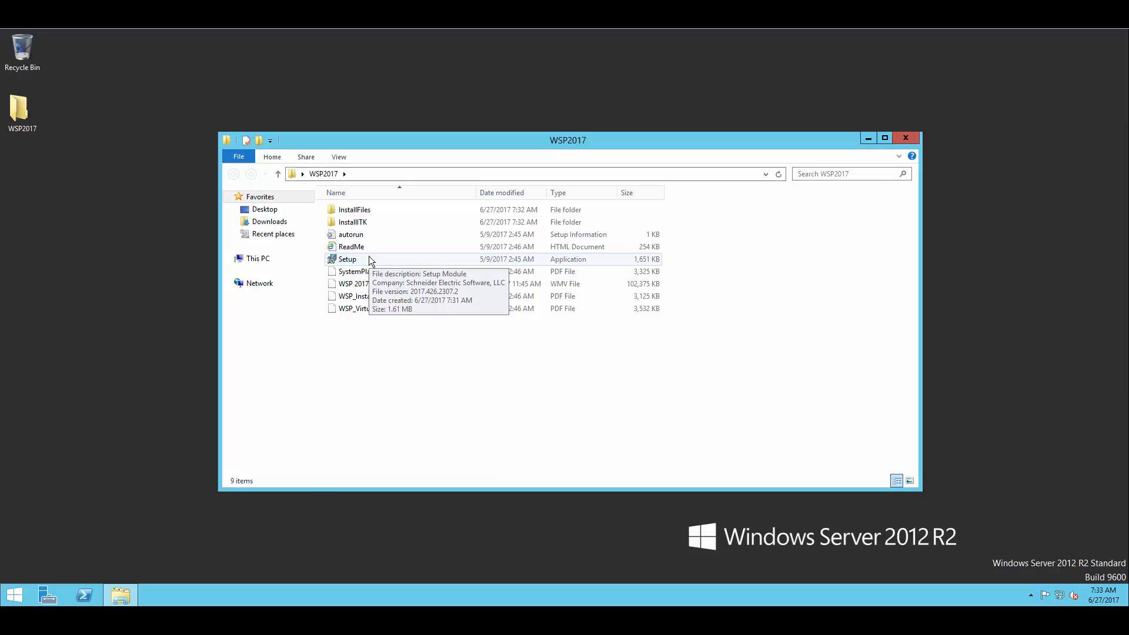
Launch Setup and agree to install the Microsoft .NET Framework 4.5.2 prerequisite.
double_click(347, 259)
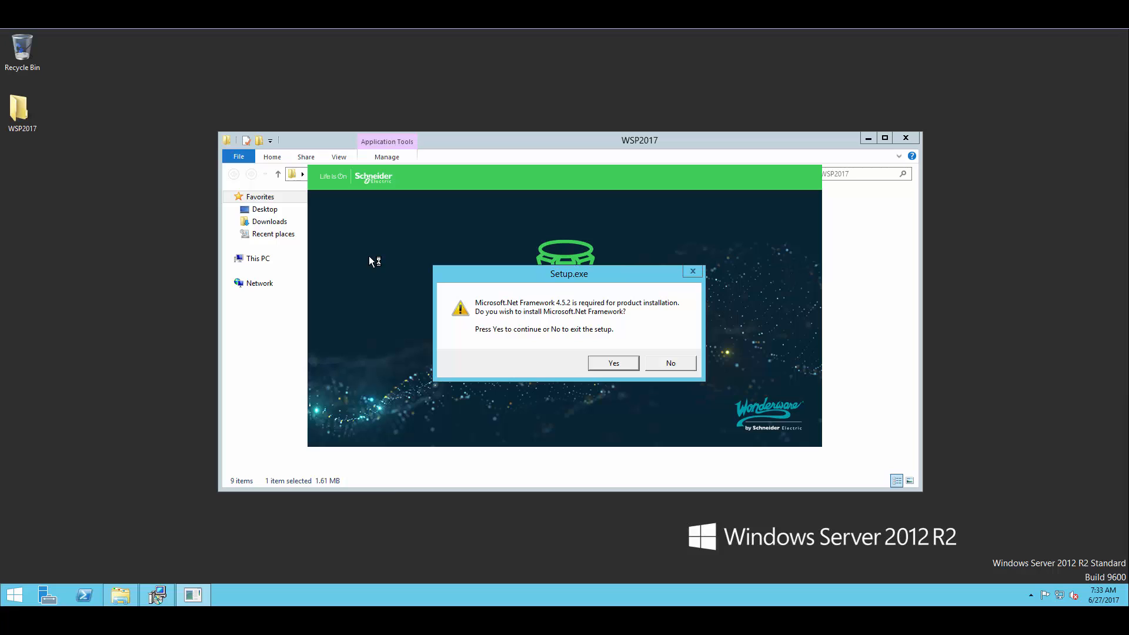
mouse_move(478, 296)
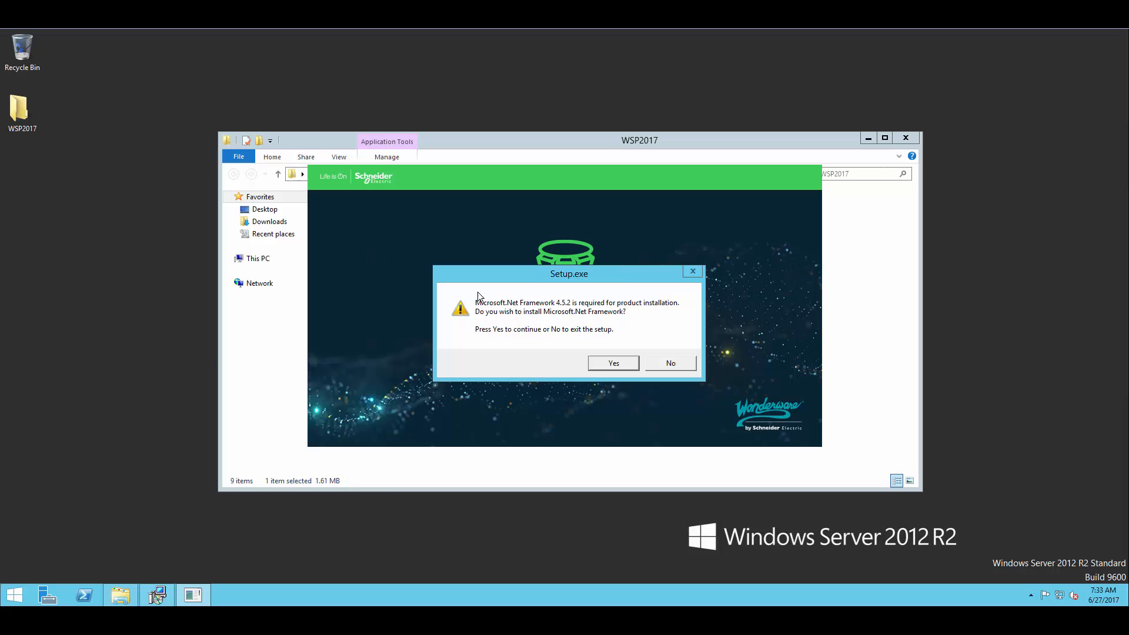
click(613, 362)
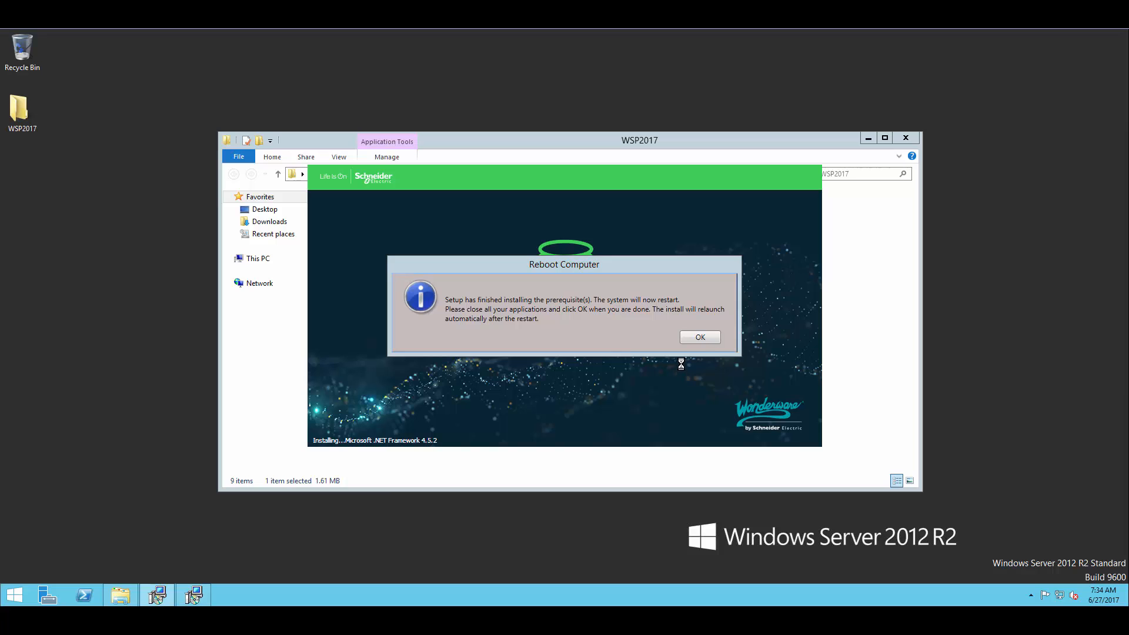
Reboot the server and sign back in as Administrator with the password.
click(699, 336)
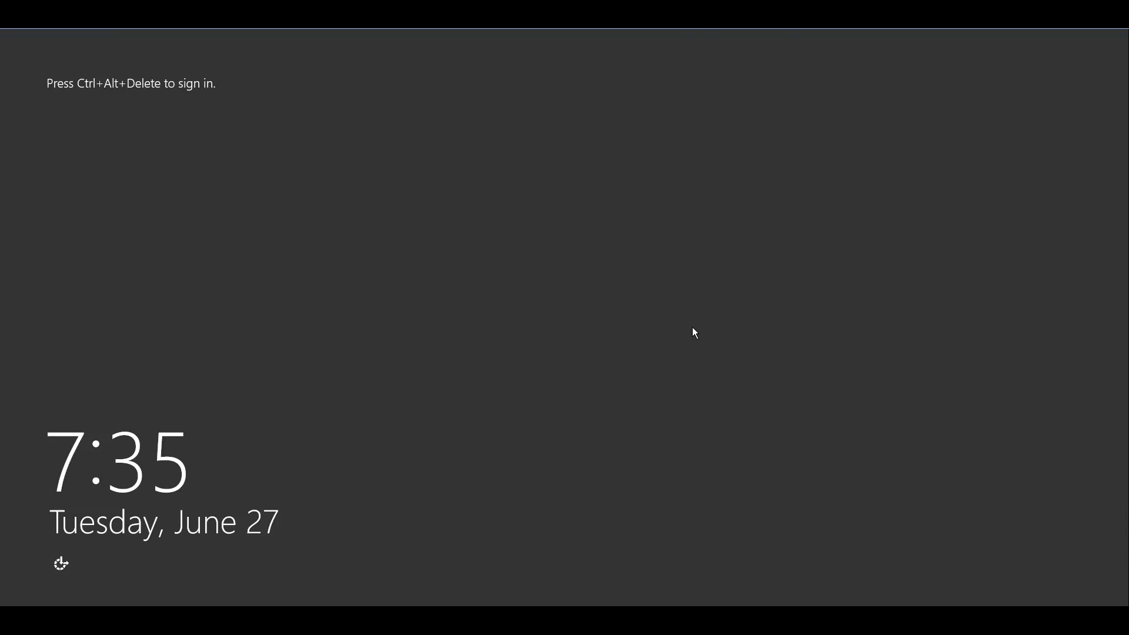
key(Ctrl+Alt+Delete)
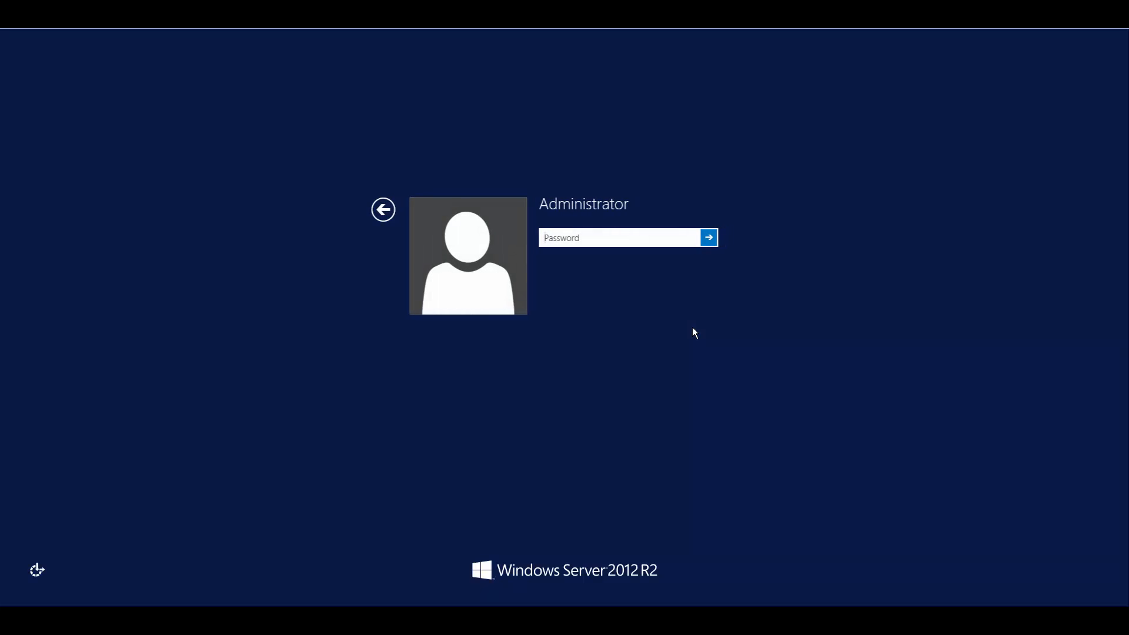
text(password)
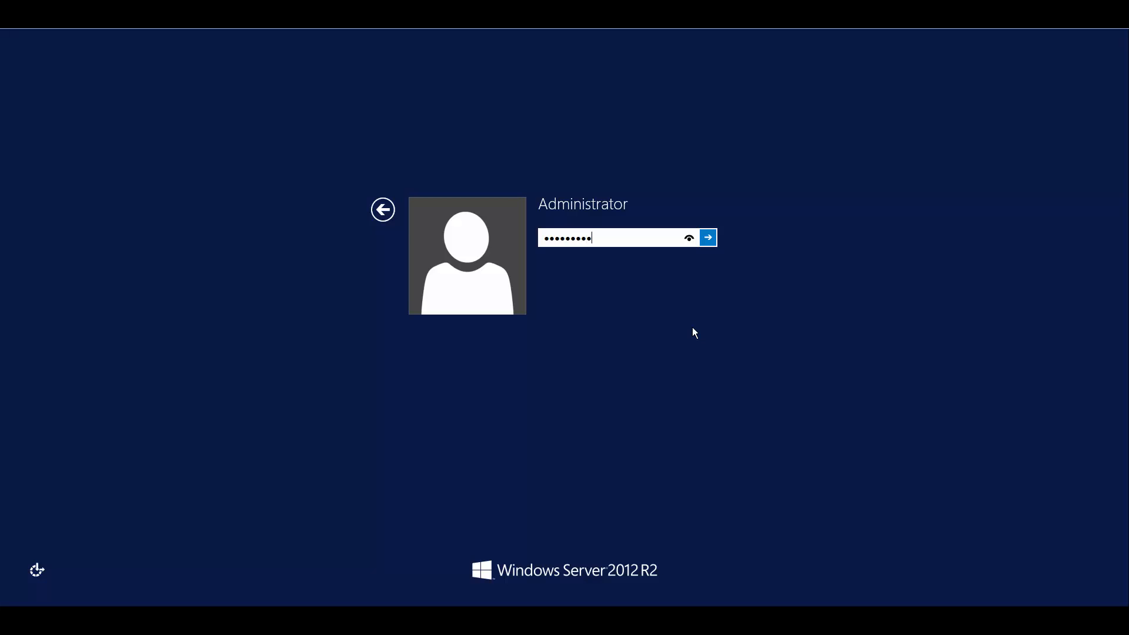
click(707, 238)
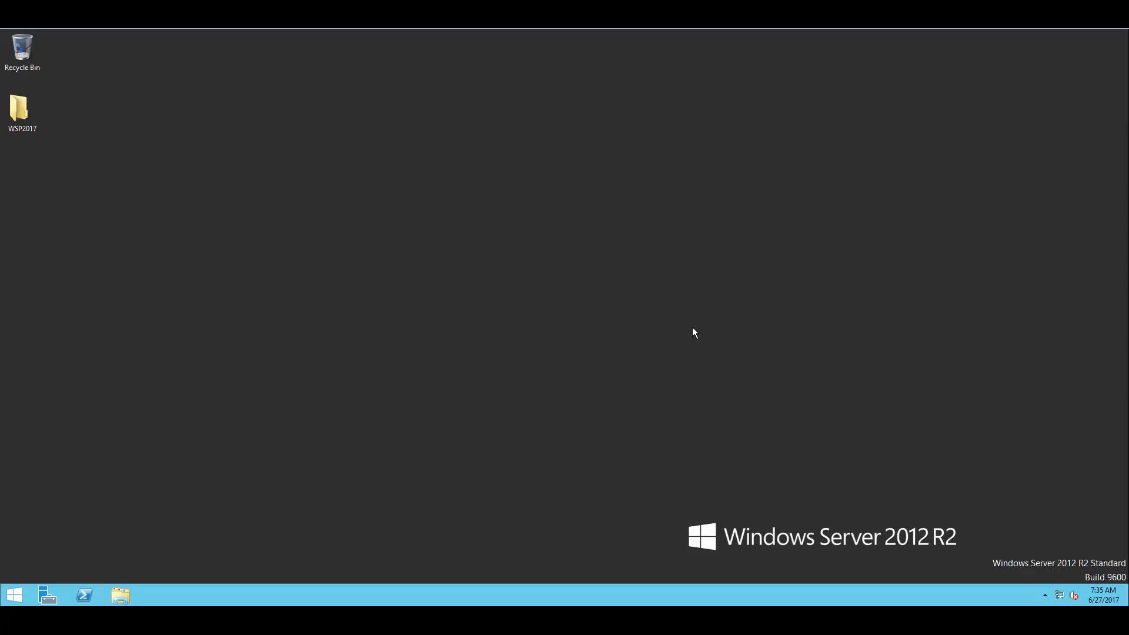
Close Server Manager so the relaunched installer's mode page with Product Based Selection is in front.
click(47, 595)
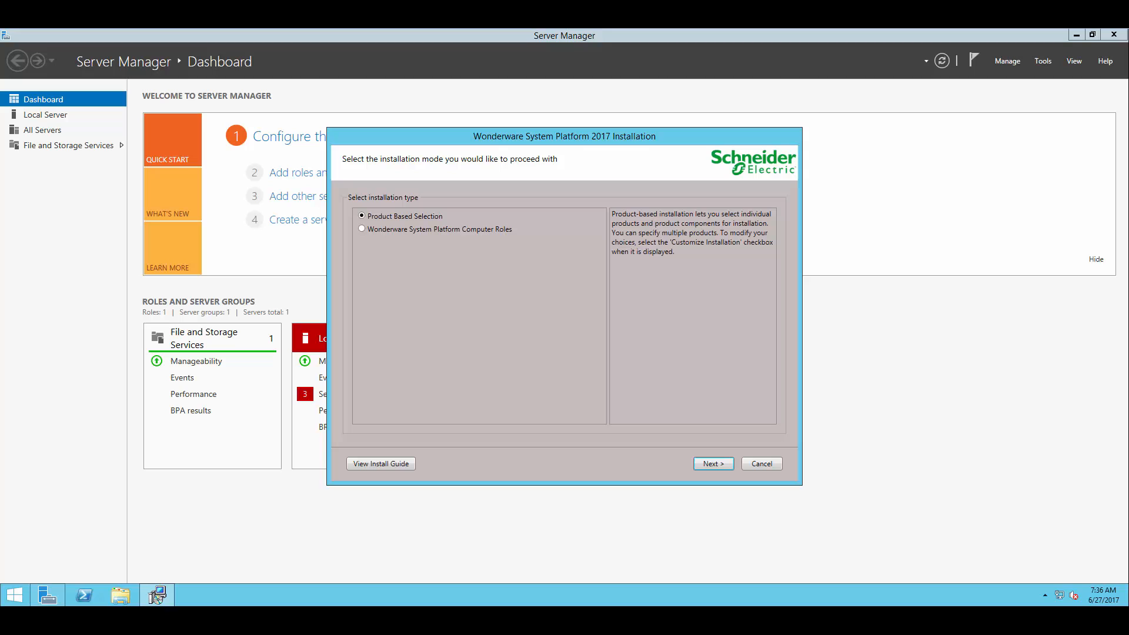
click(762, 463)
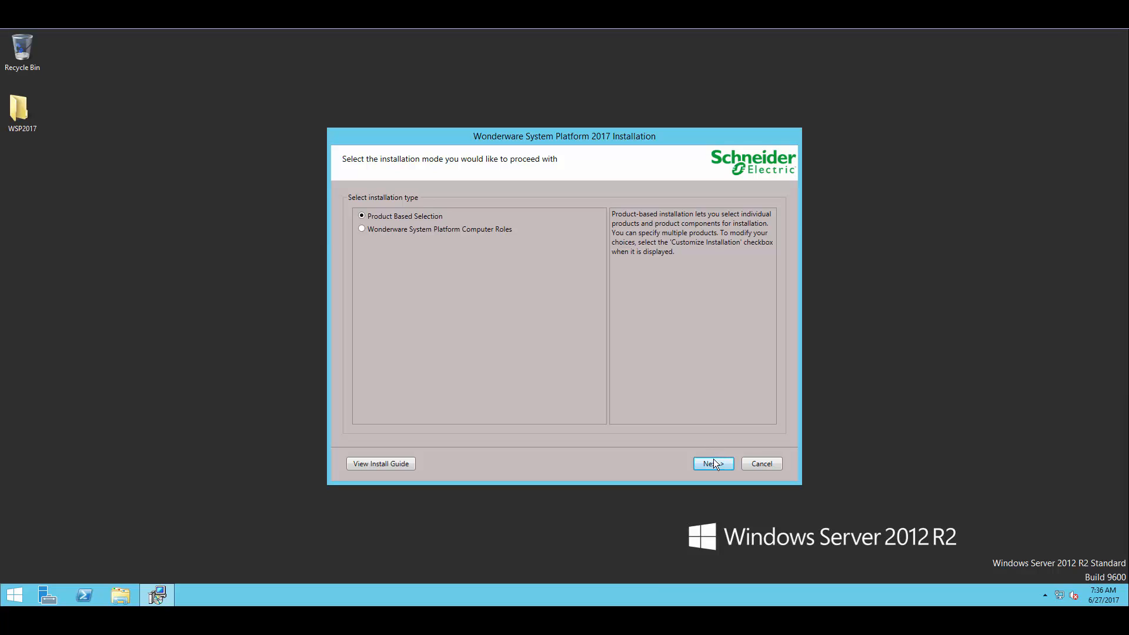
Proceed with product-based selection and tick Wonderware Application Server and Wonderware InTouch.
click(712, 463)
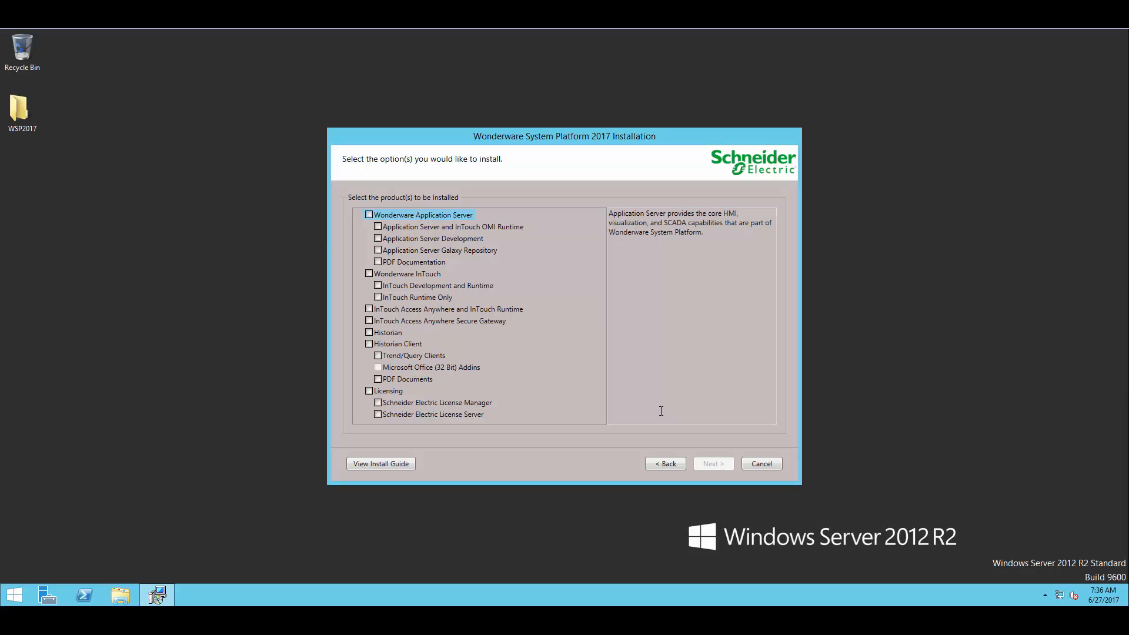
click(368, 214)
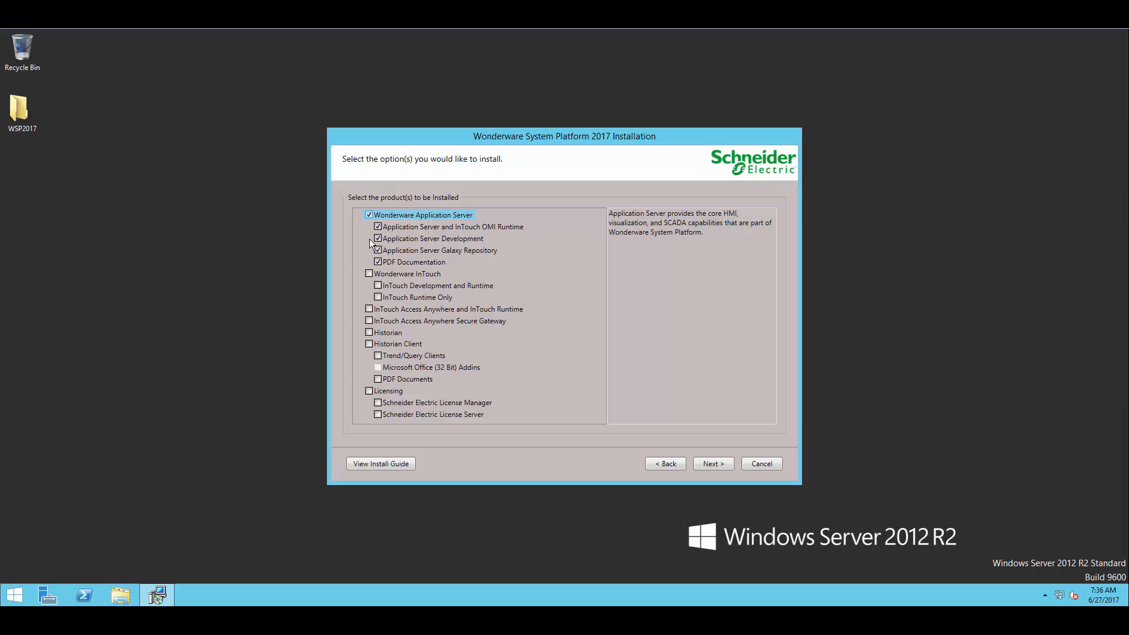
click(370, 273)
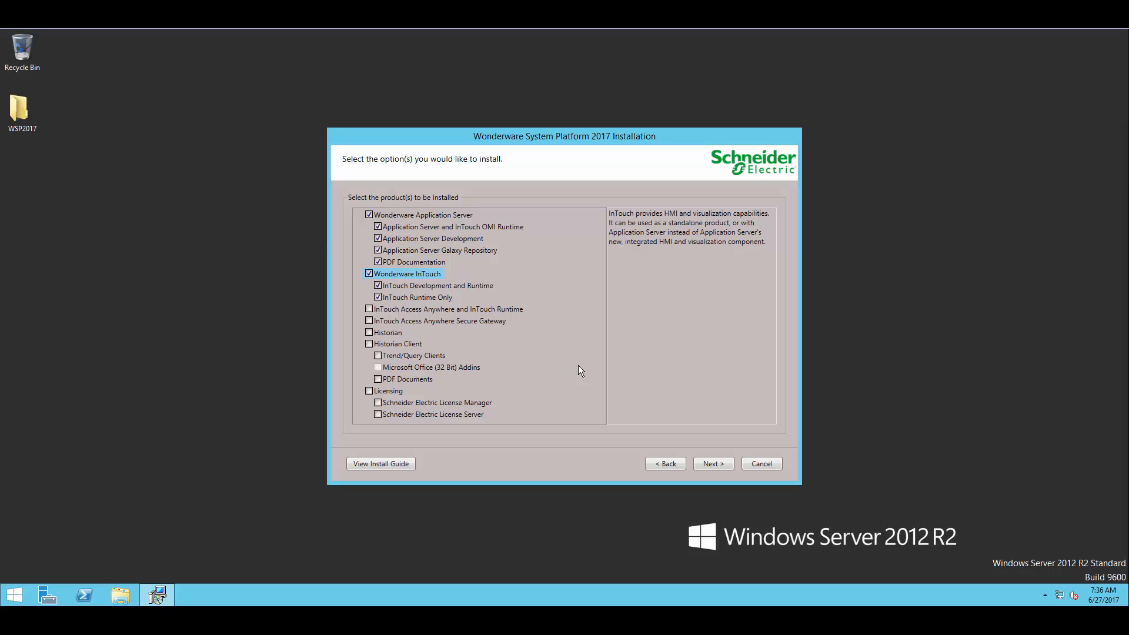
mouse_move(714, 465)
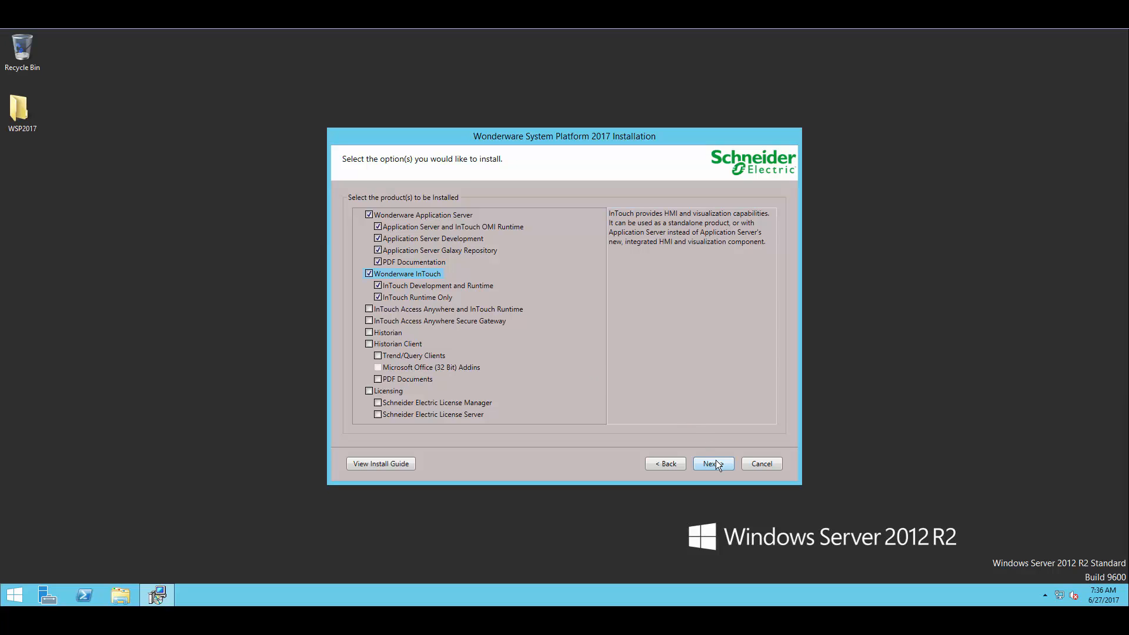
Confirm the products and scroll the summary of ~2 GB of components going to Program Files (x86).
click(712, 463)
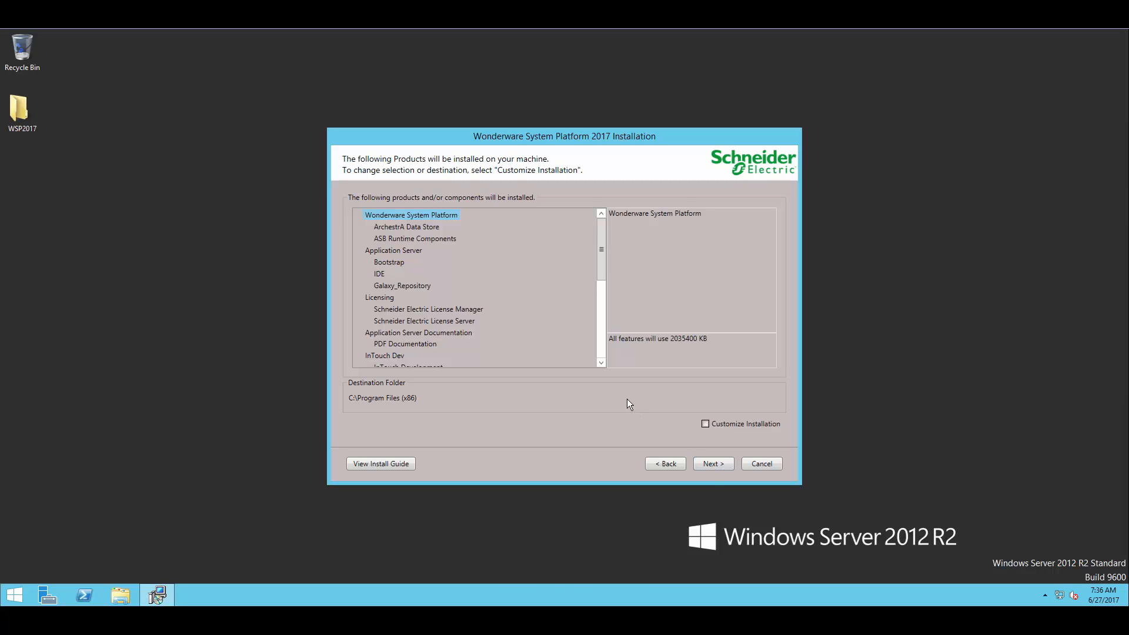
mouse_move(418, 263)
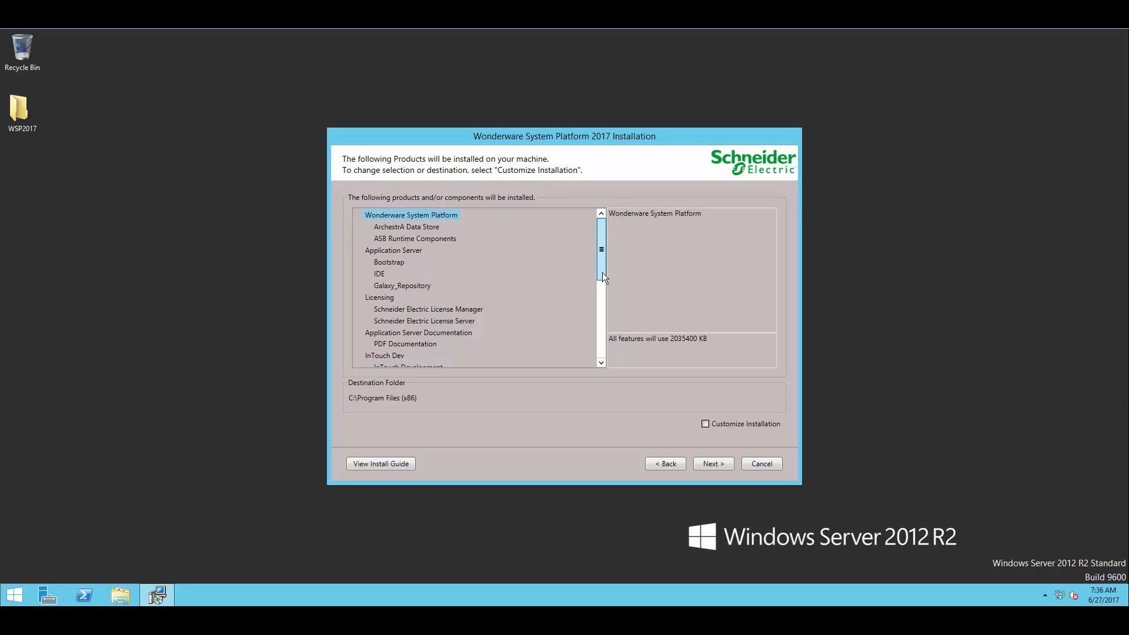
scroll(down, 3)
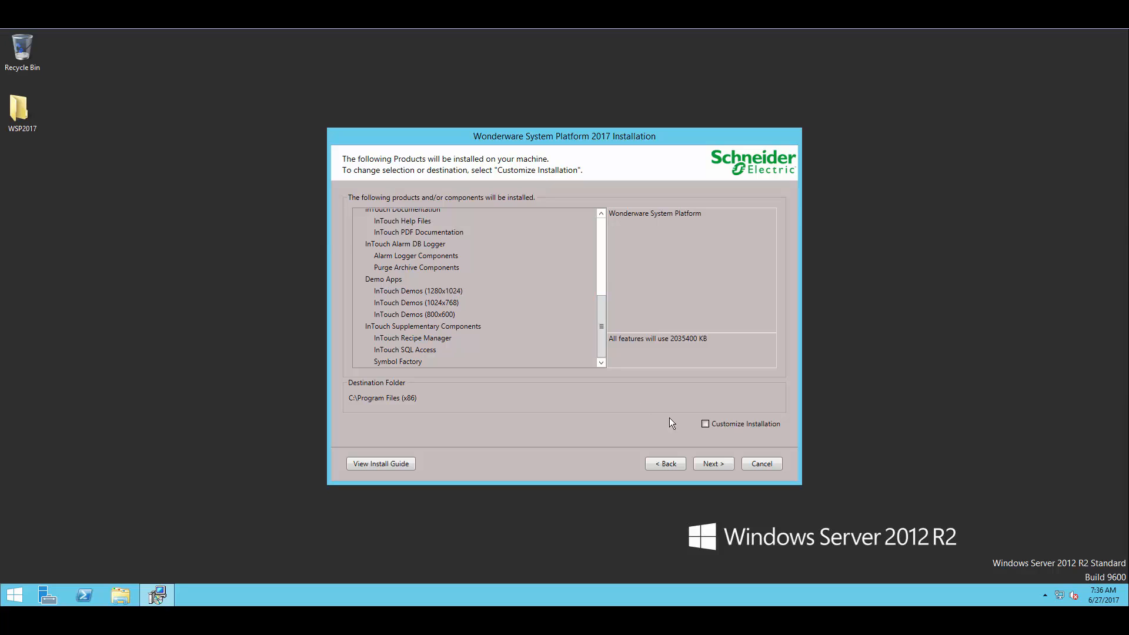
Customize the features to include InTouch 16 PenTrend and continue to the language page.
click(705, 423)
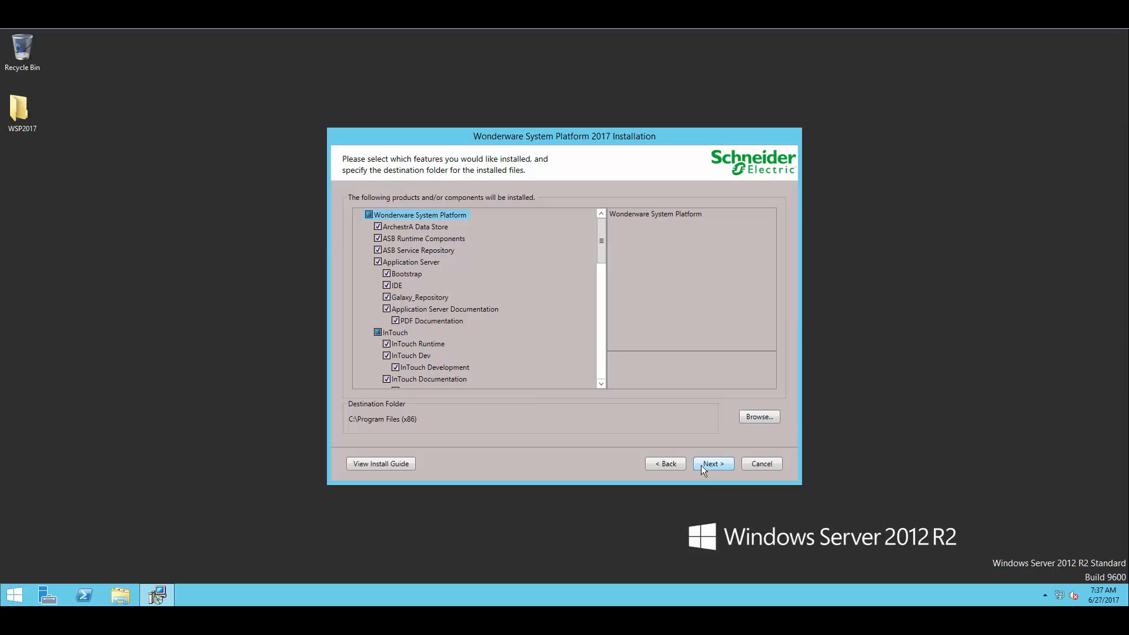
mouse_move(602, 254)
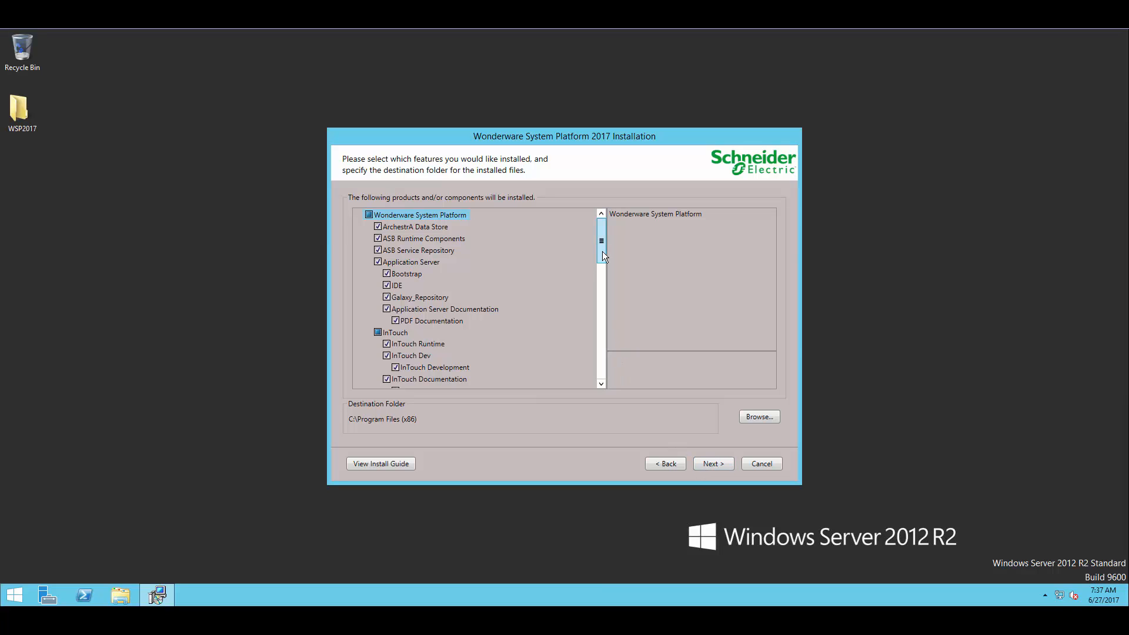
drag(601, 241, 601, 274)
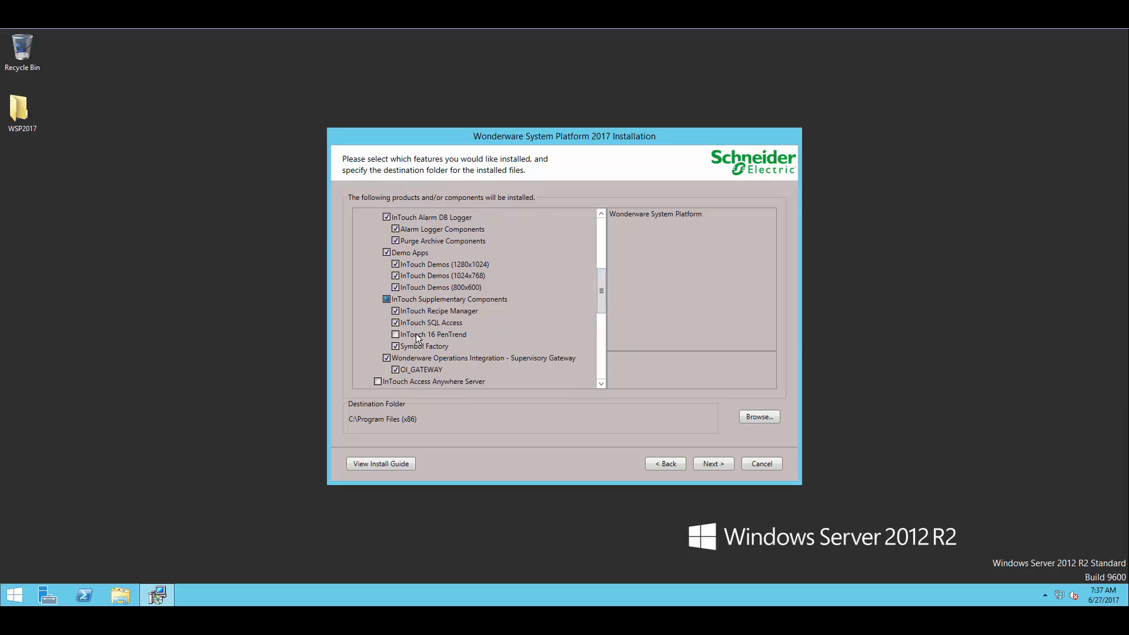
click(395, 334)
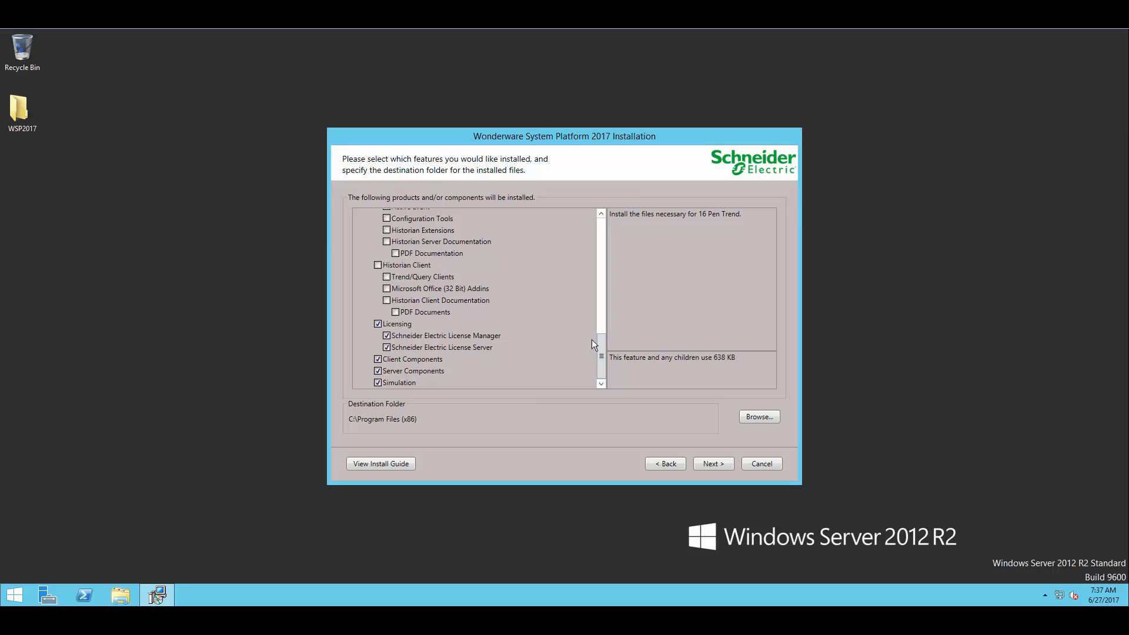
click(712, 463)
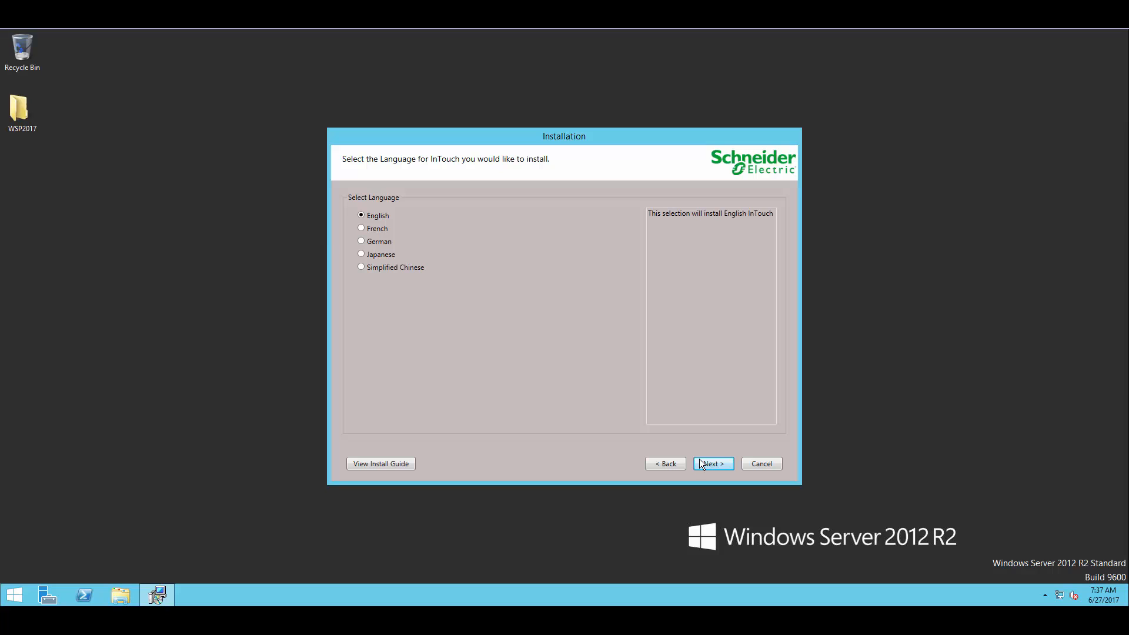
Keep English InTouch, accept the license terms and agree to reach the off-node account page.
click(712, 463)
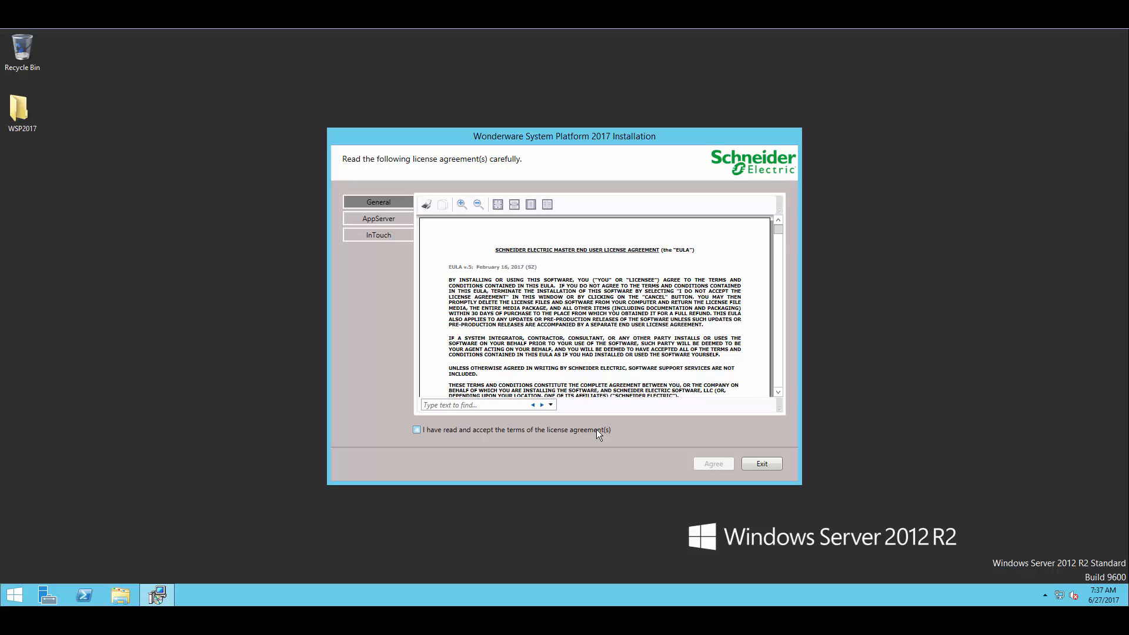
click(416, 431)
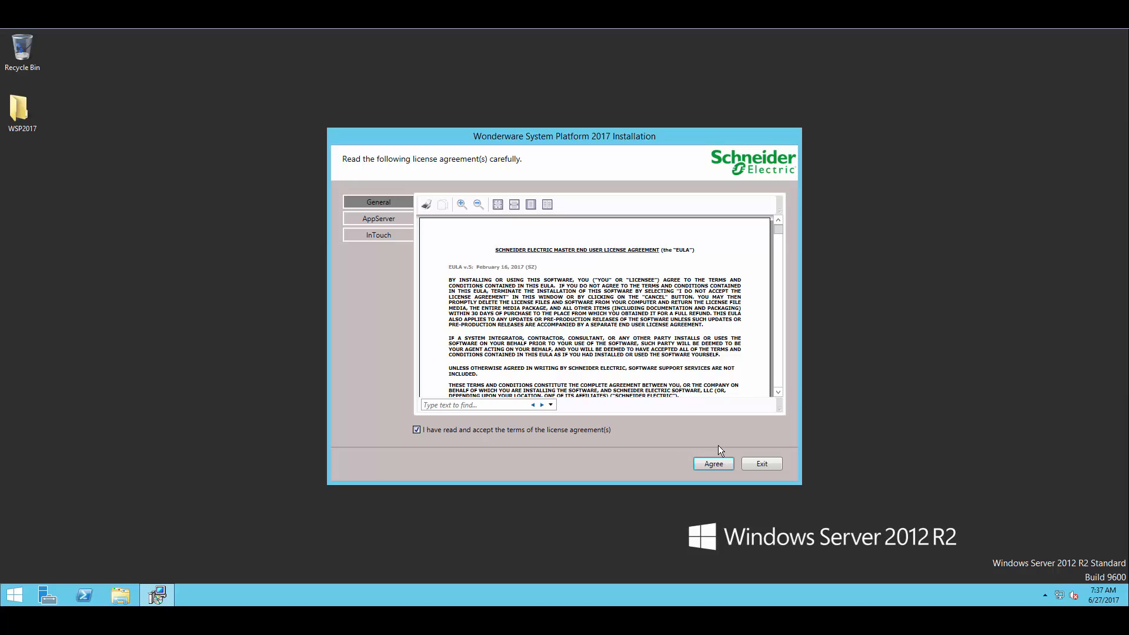
click(713, 464)
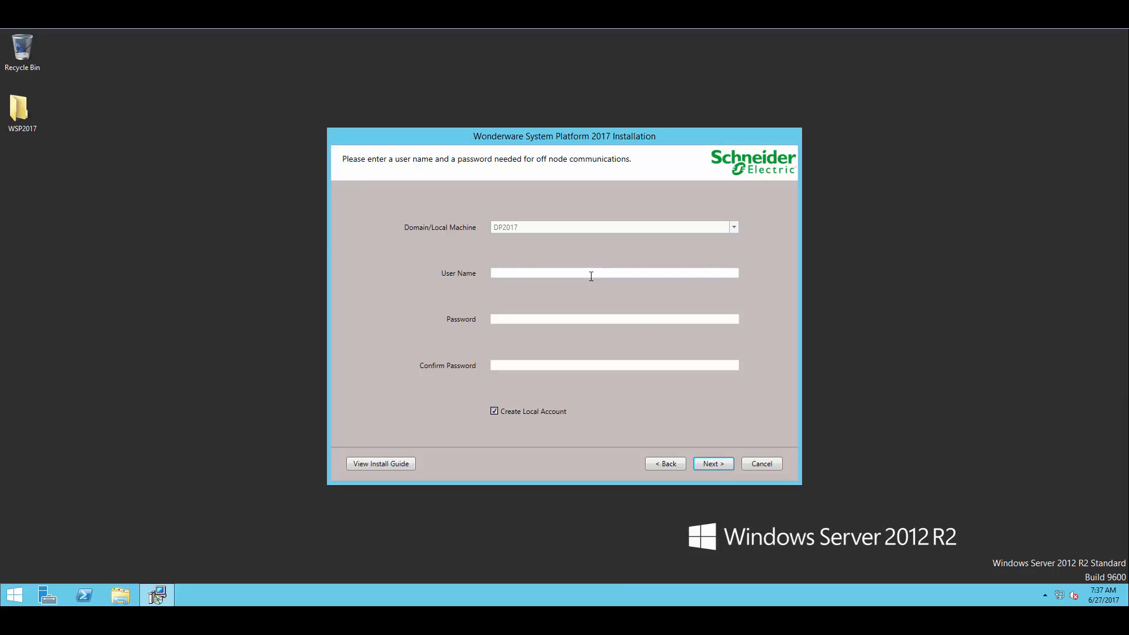
Enter the administrator account, untick Create Local Account, and accept the password-policy warning.
text(administrator)
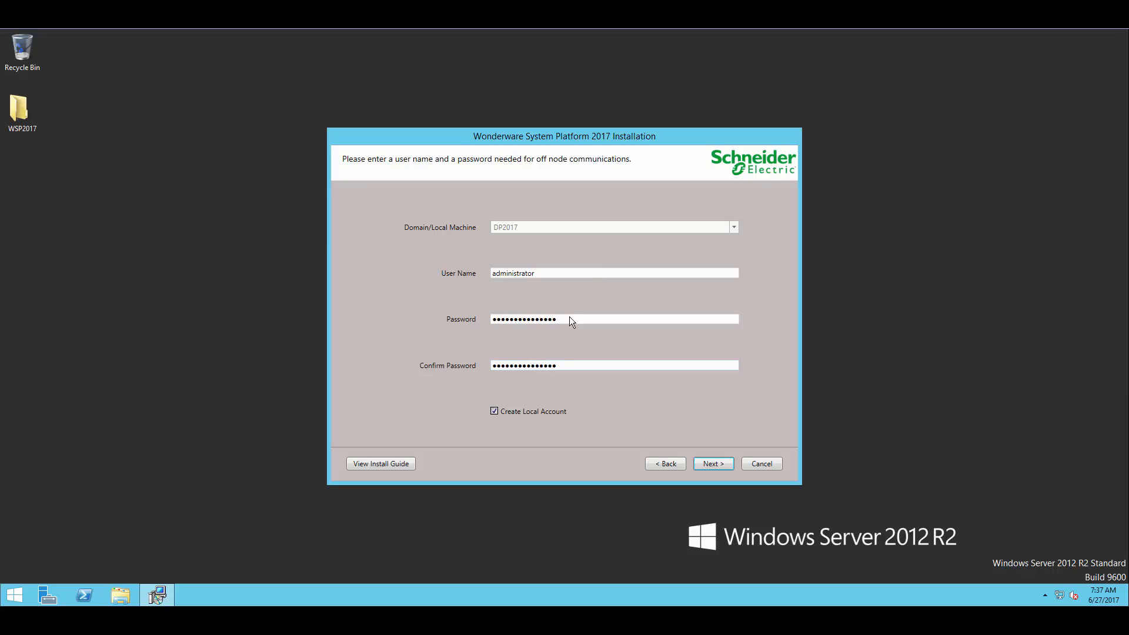
click(493, 411)
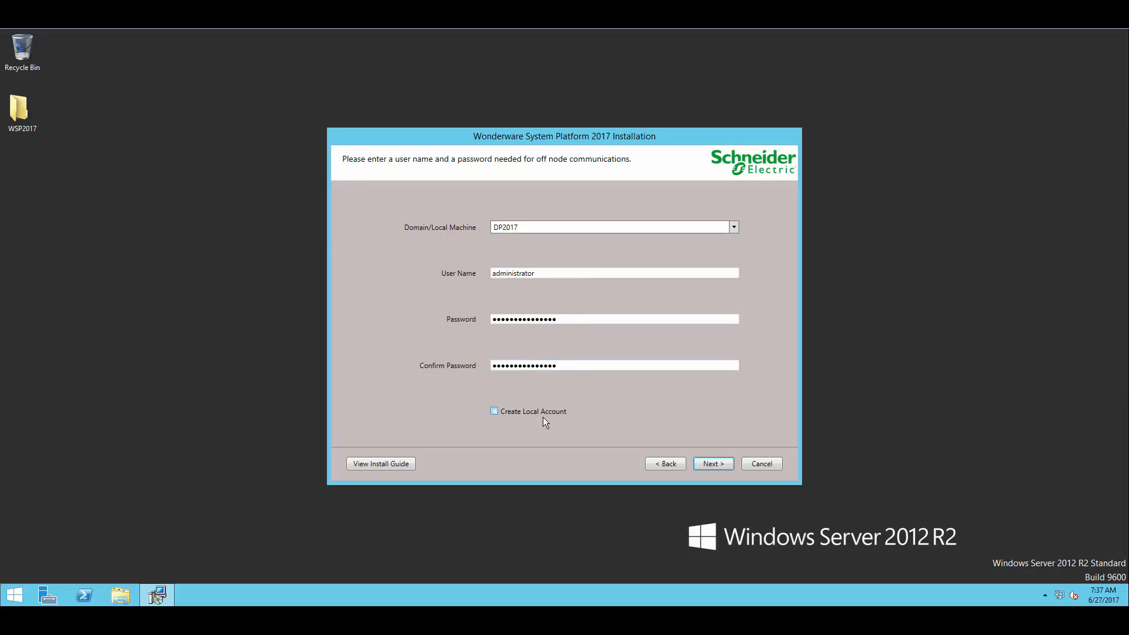
mouse_move(619, 419)
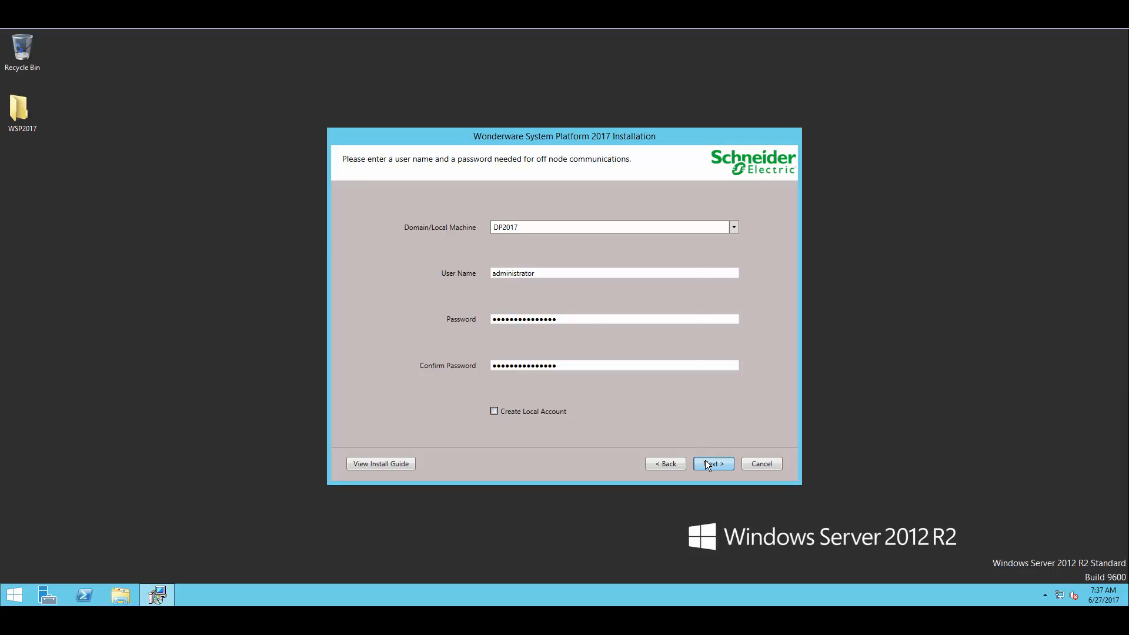
click(712, 463)
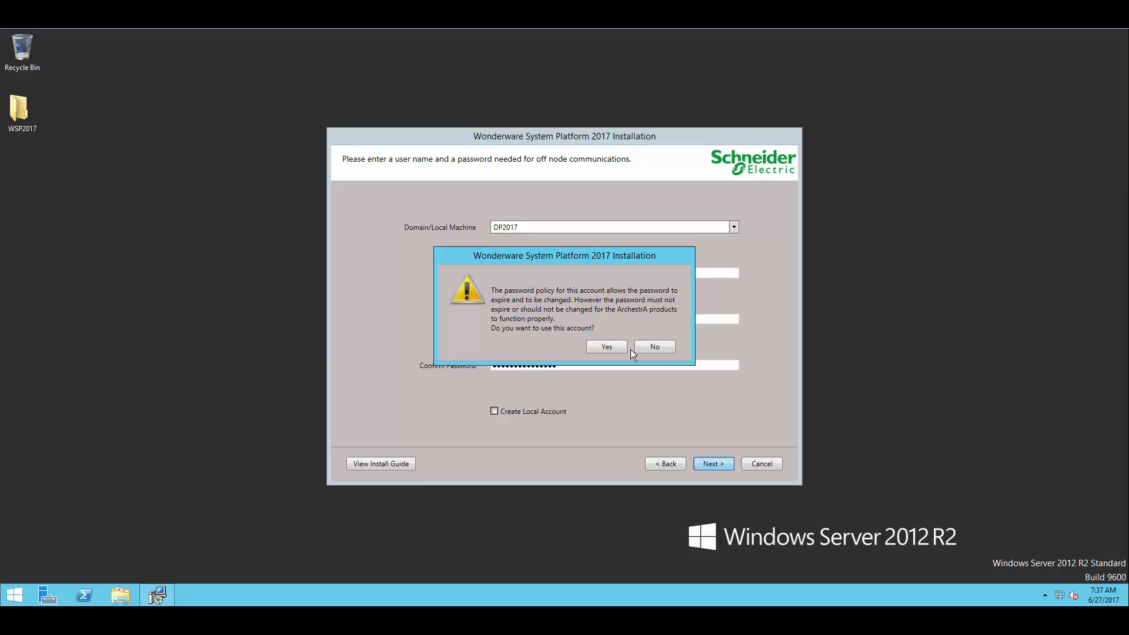
click(607, 346)
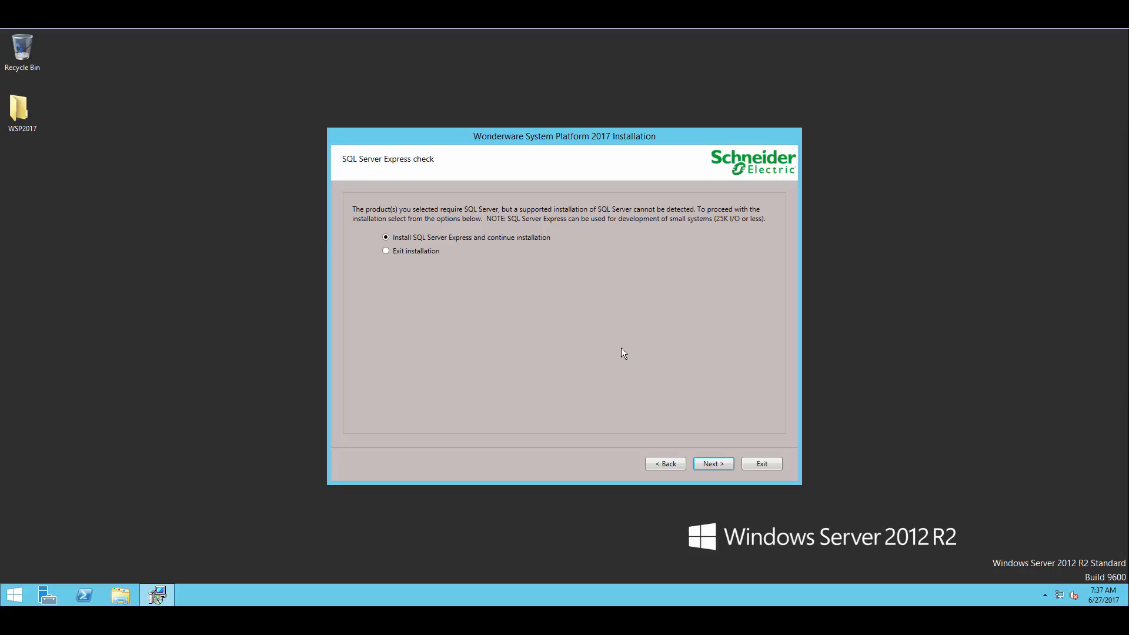
mouse_move(626, 355)
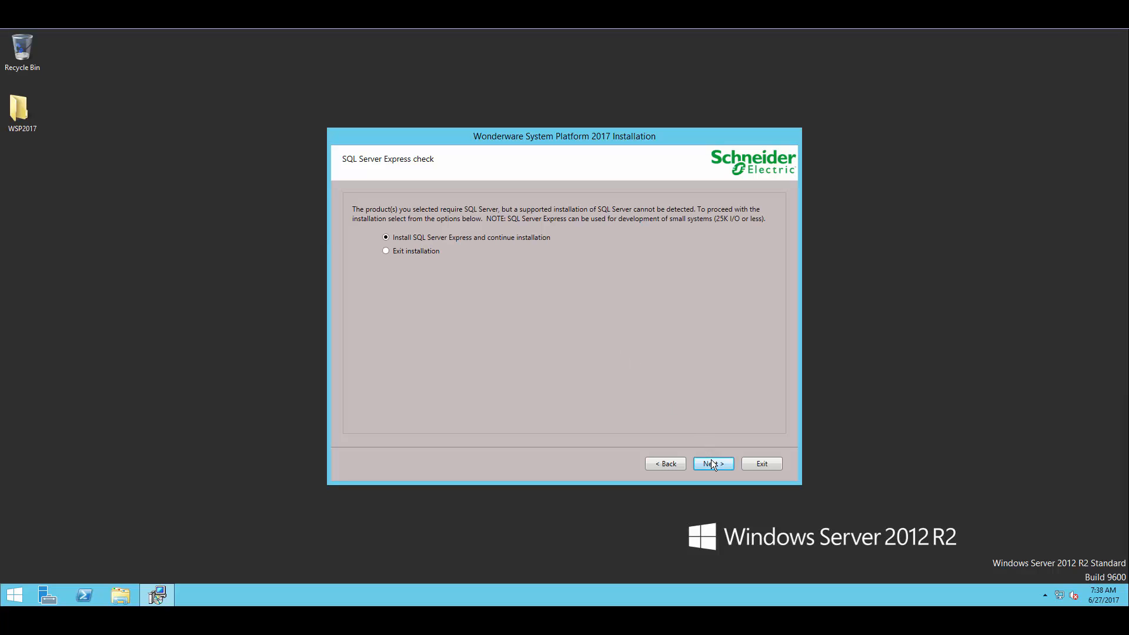
Continue with installing SQL Server Express, hitting the missing .NET Framework 3.5 SP1 requirement.
click(713, 463)
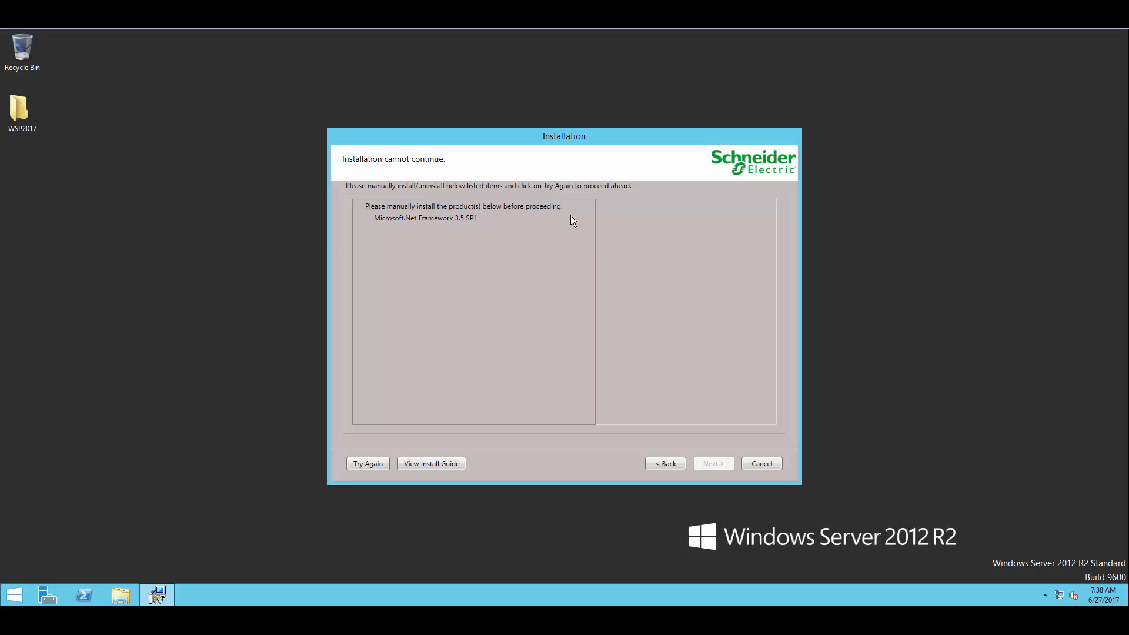
mouse_move(571, 223)
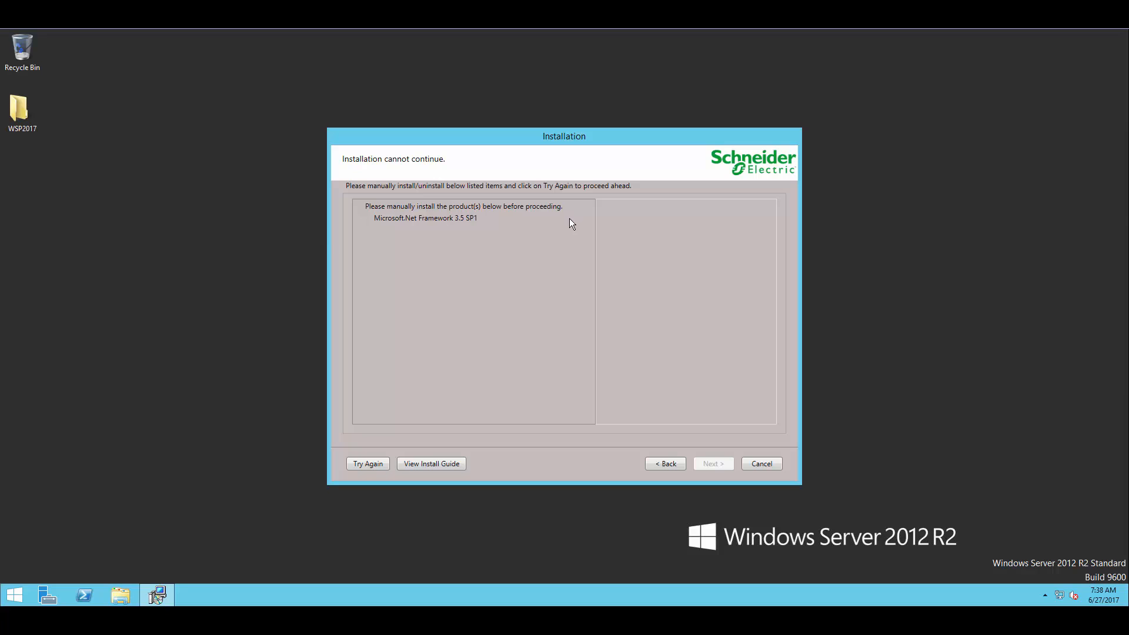
mouse_move(730, 473)
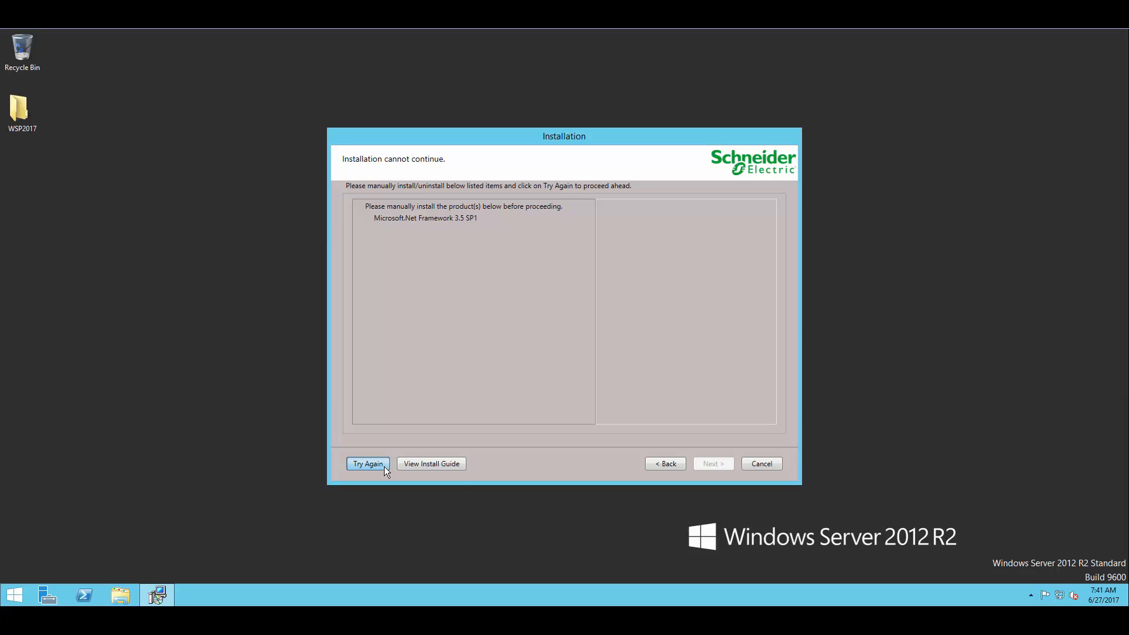
Retry the prerequisite check so setup reaches the Ready to Install summary.
click(367, 464)
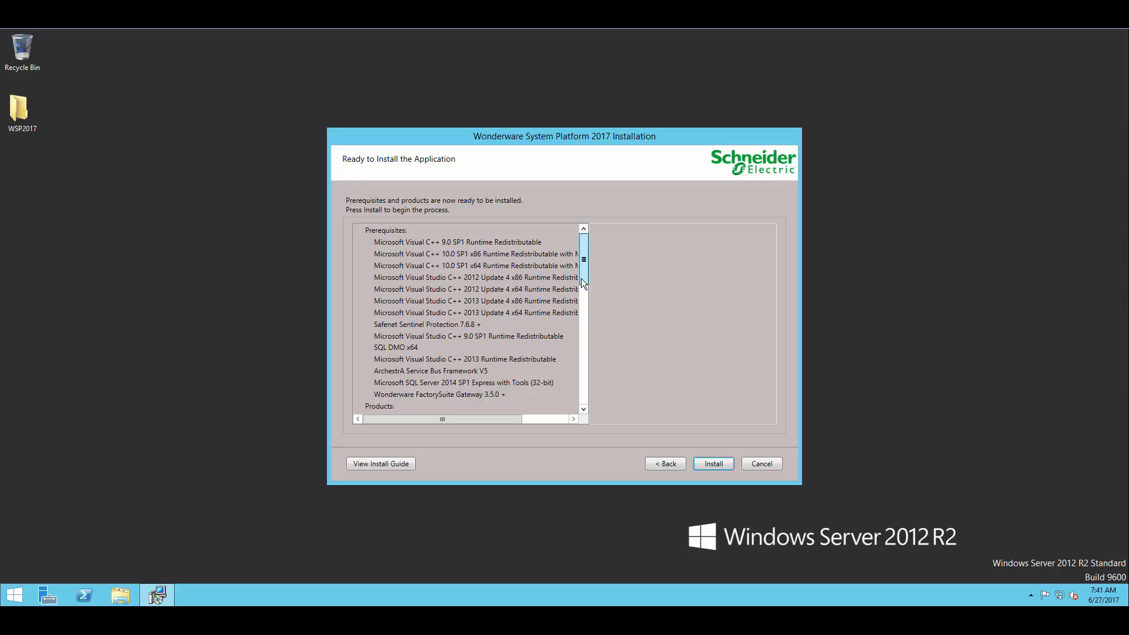
Review the Ready to Install list of prerequisites and products, then begin the installation.
scroll(down, 3)
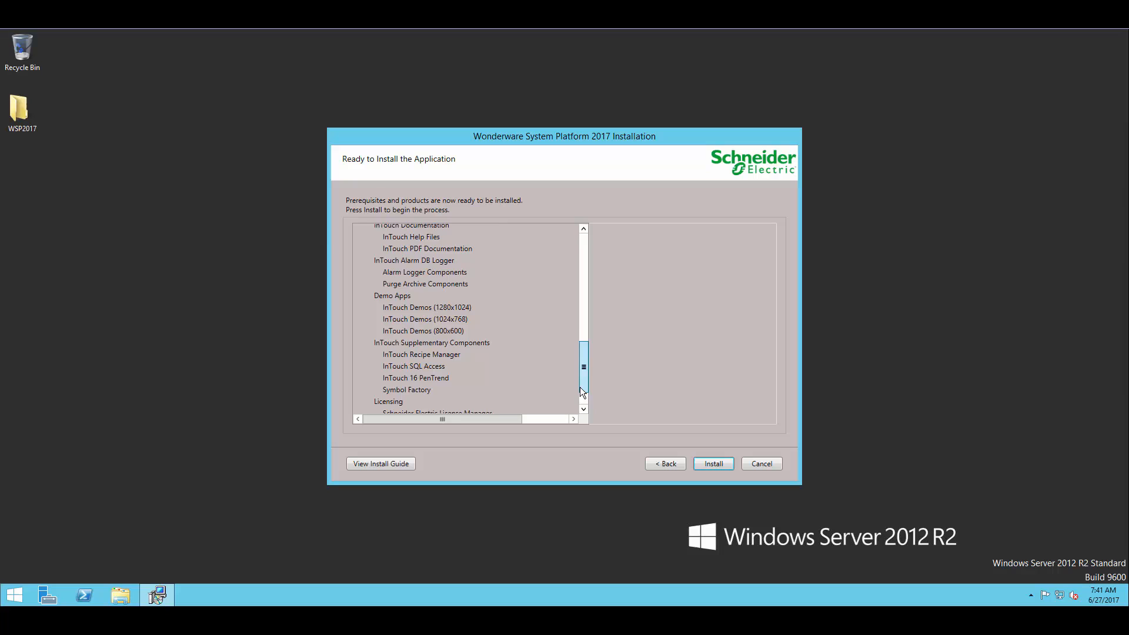
drag(583, 367, 583, 345)
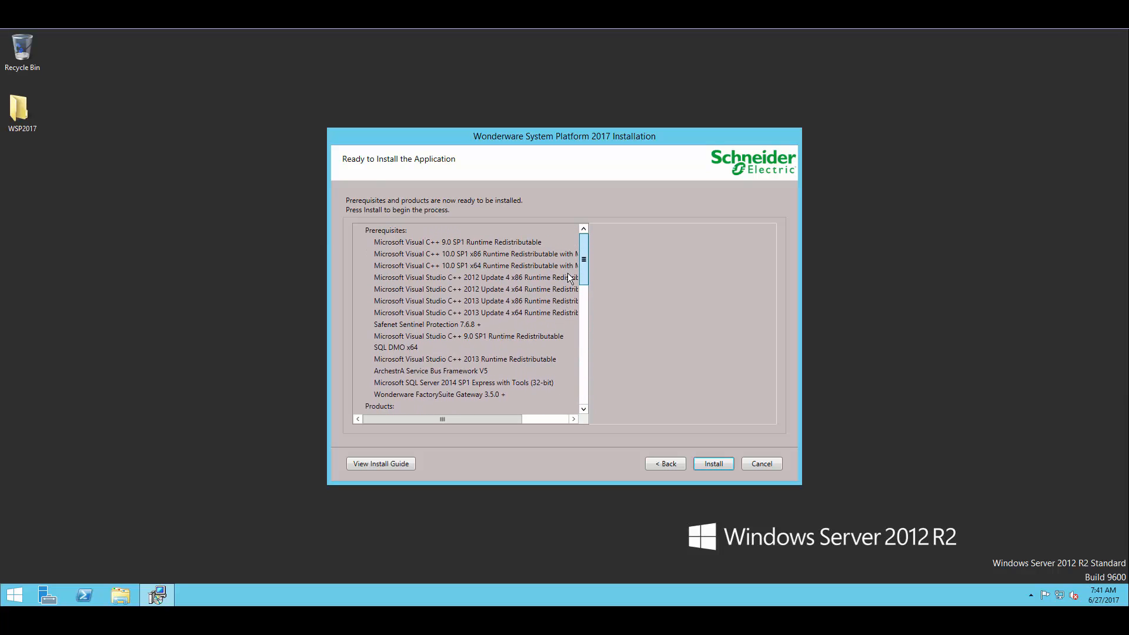
mouse_move(562, 388)
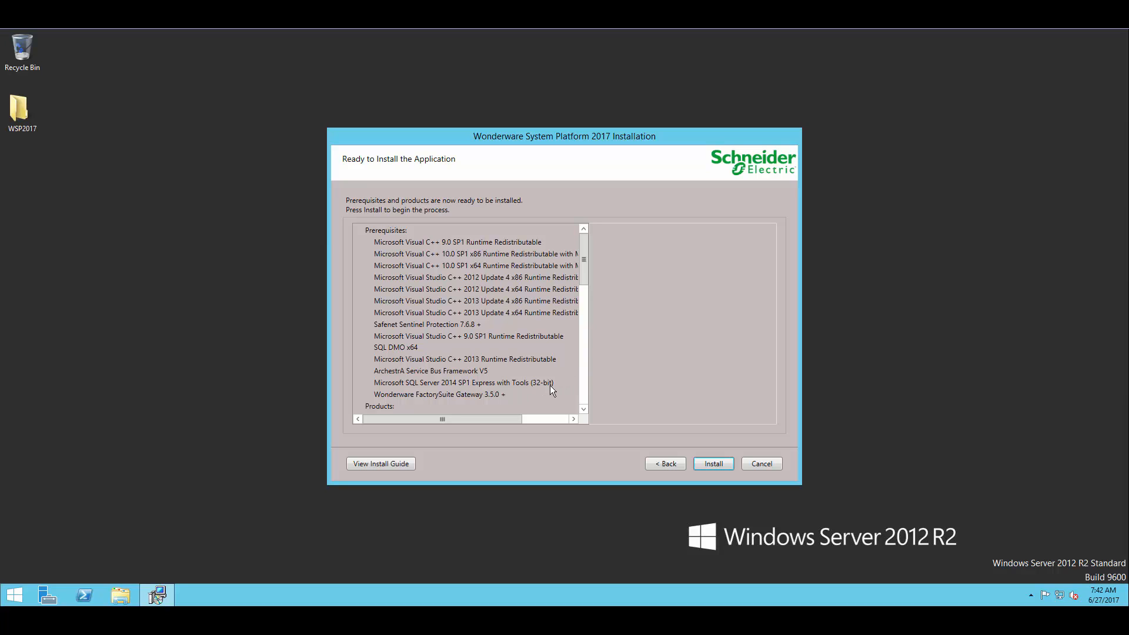
mouse_move(713, 463)
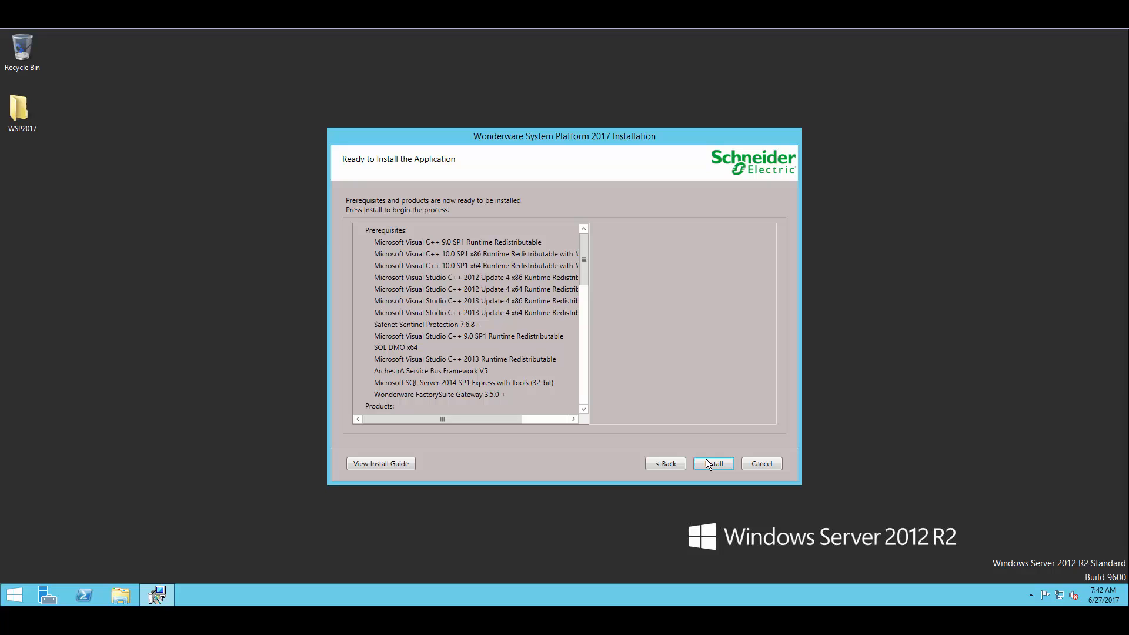
click(713, 464)
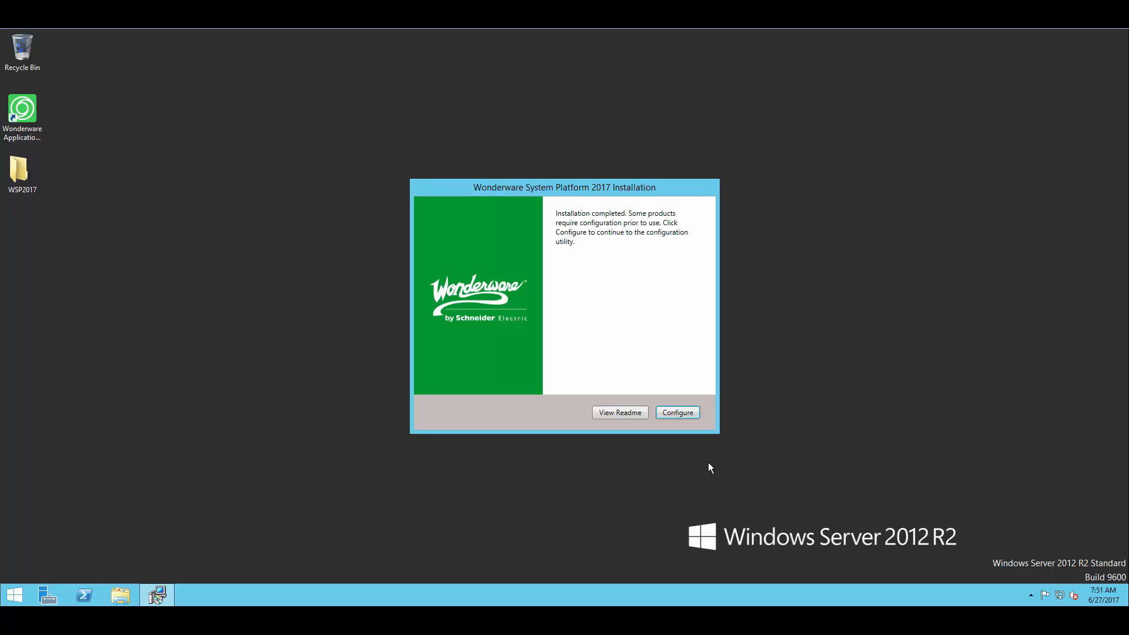
mouse_move(735, 419)
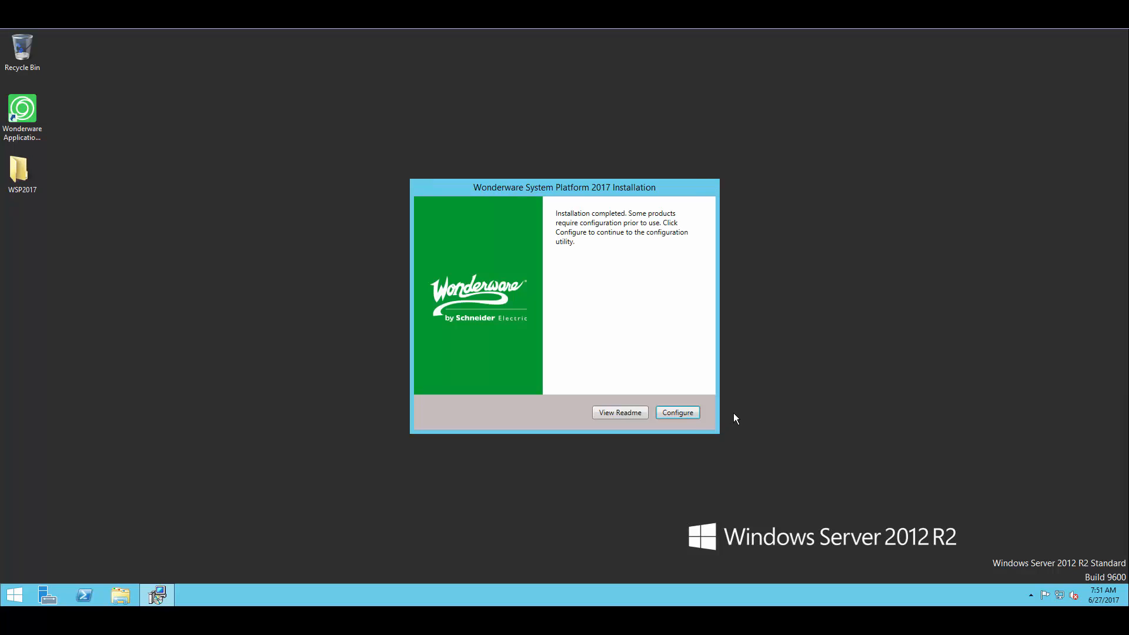
Launch the post-install Configurator for the products needing setup.
click(677, 413)
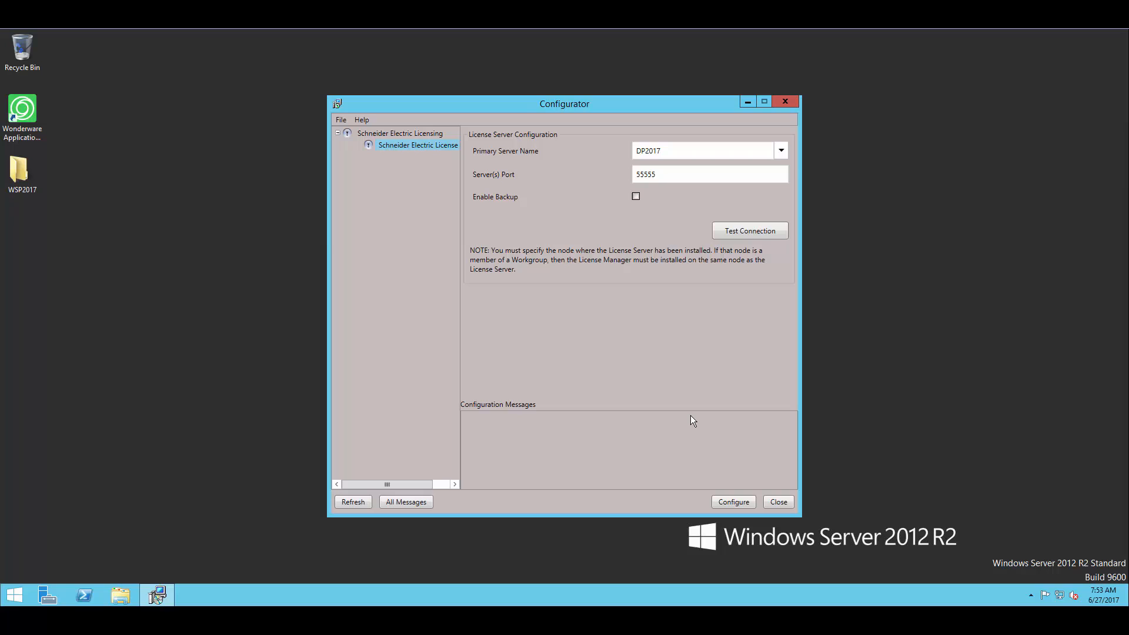
Configure the Schneider Electric License Server on DP2017 port 55555, then close the Configurator.
click(733, 502)
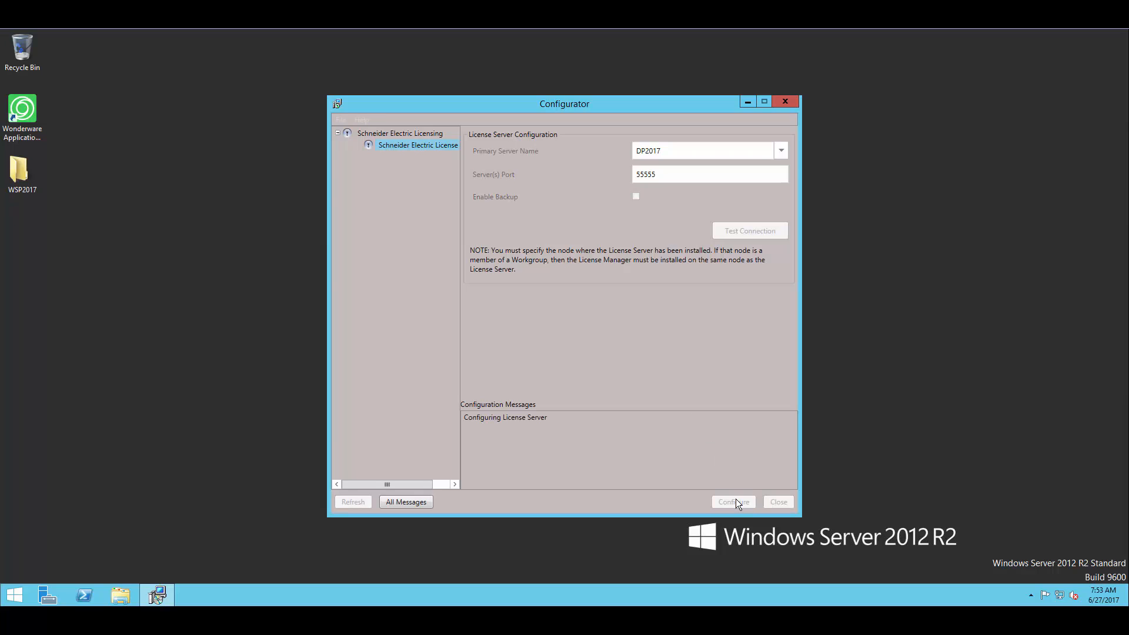
click(733, 501)
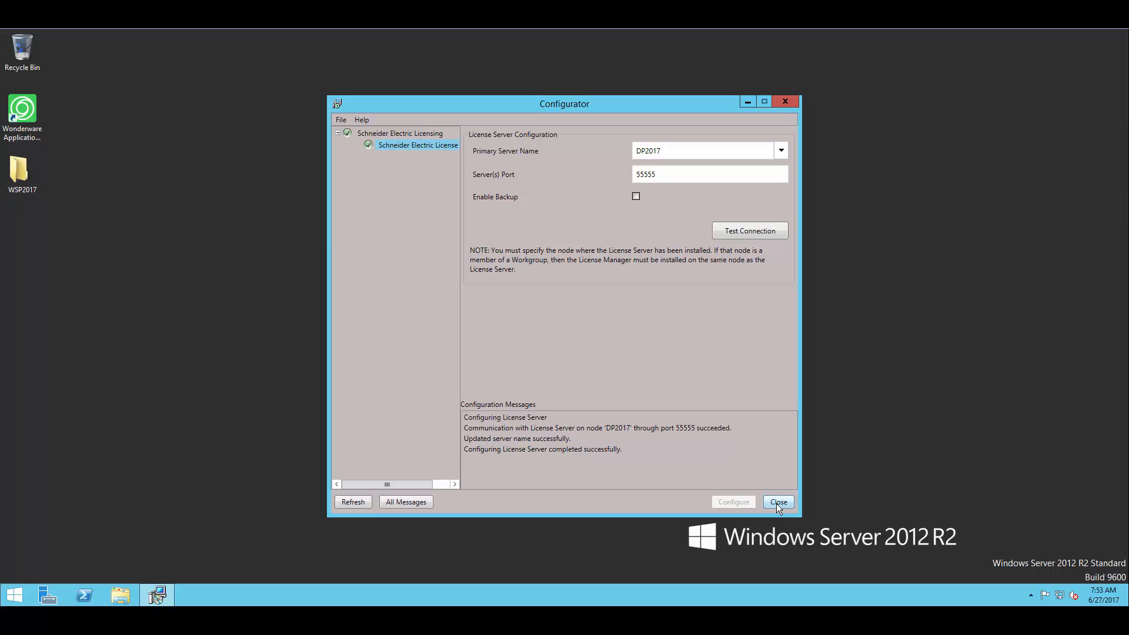
click(779, 501)
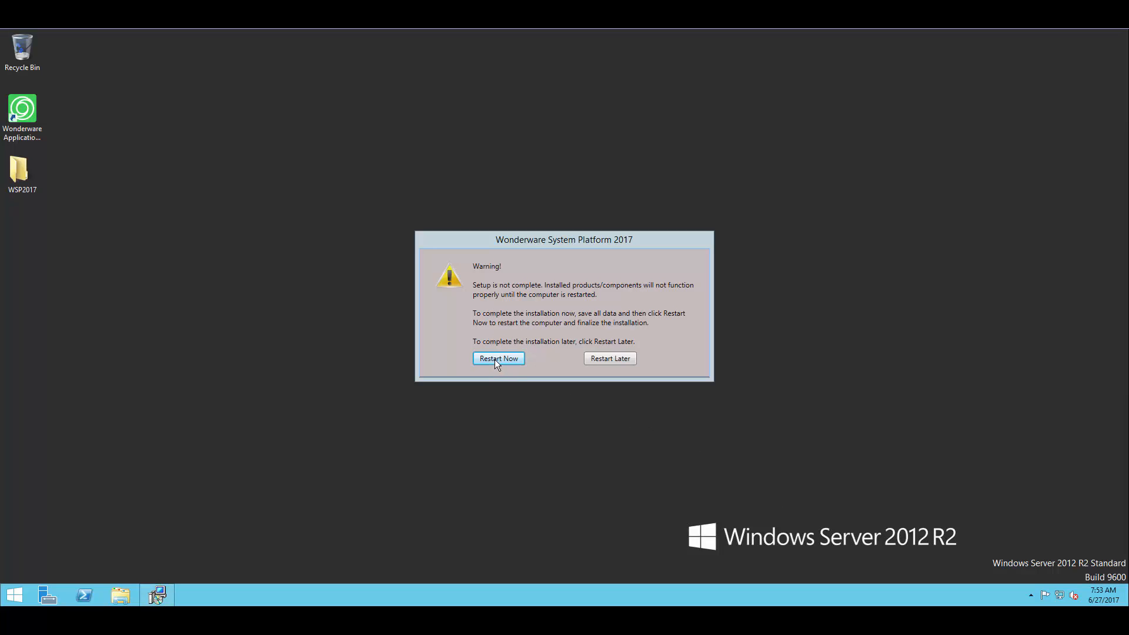
Choose Restart Now so Windows Server restarts to finalize the installation.
click(499, 358)
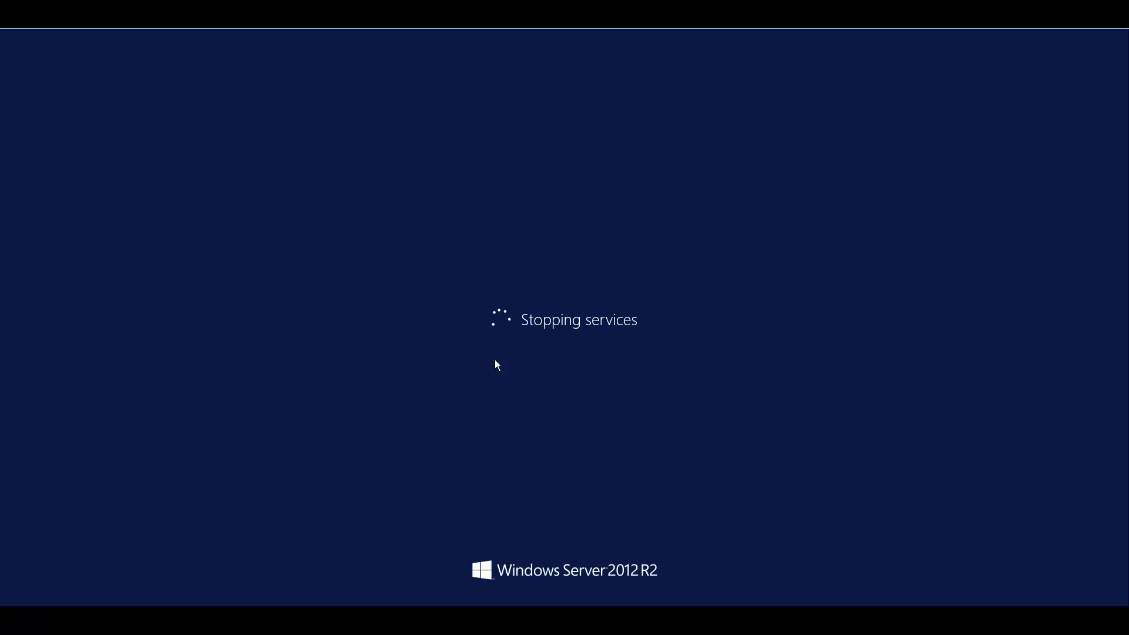